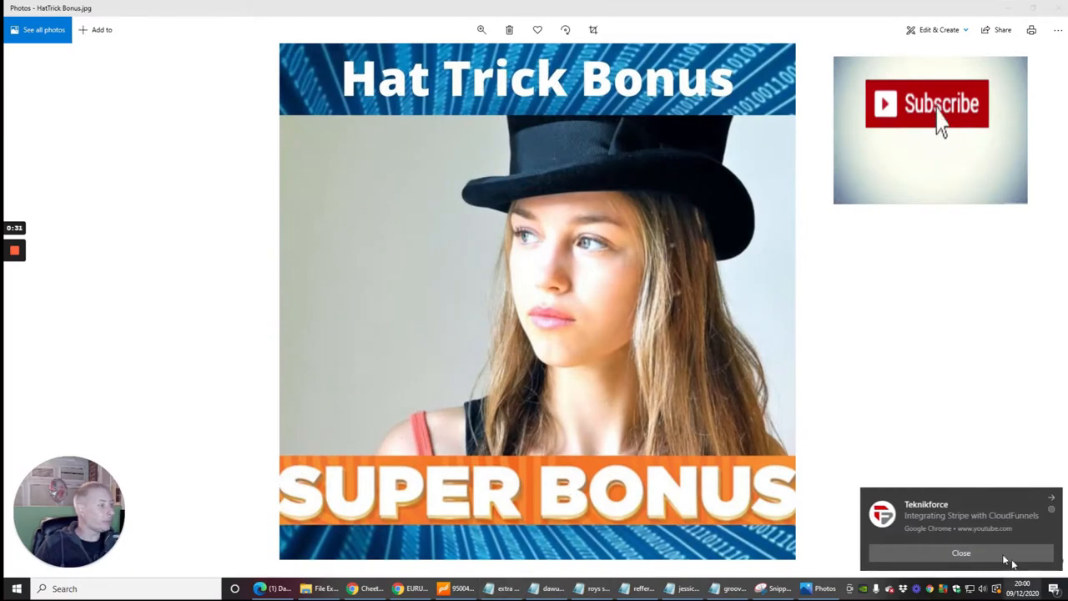
Switch from the Hat Trick Bonus photo to the Perpetual Income 365 dashboard tab.
click(926, 104)
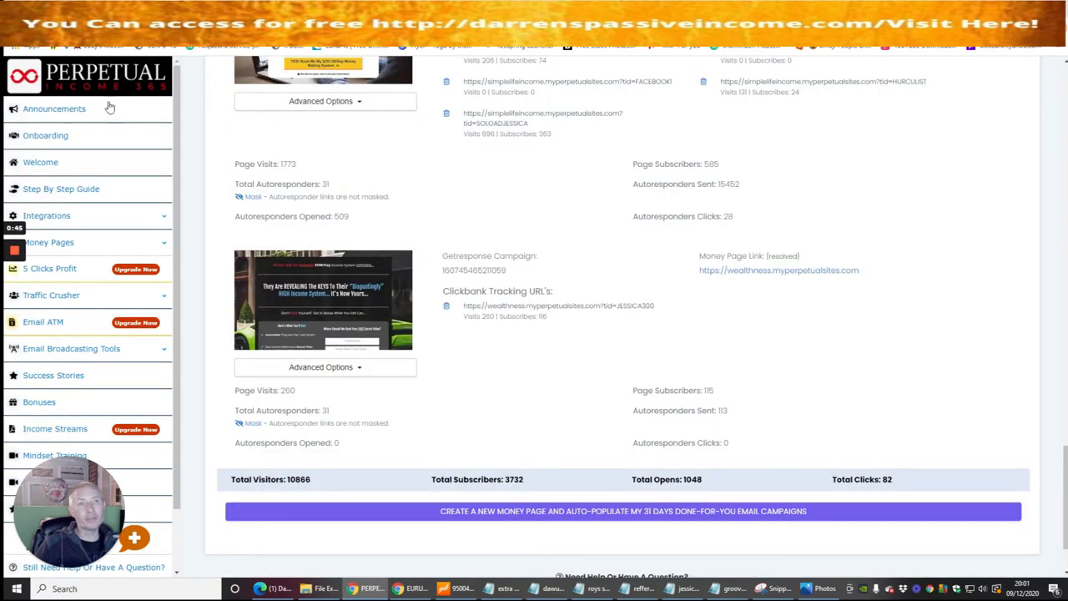
mouse_move(487, 207)
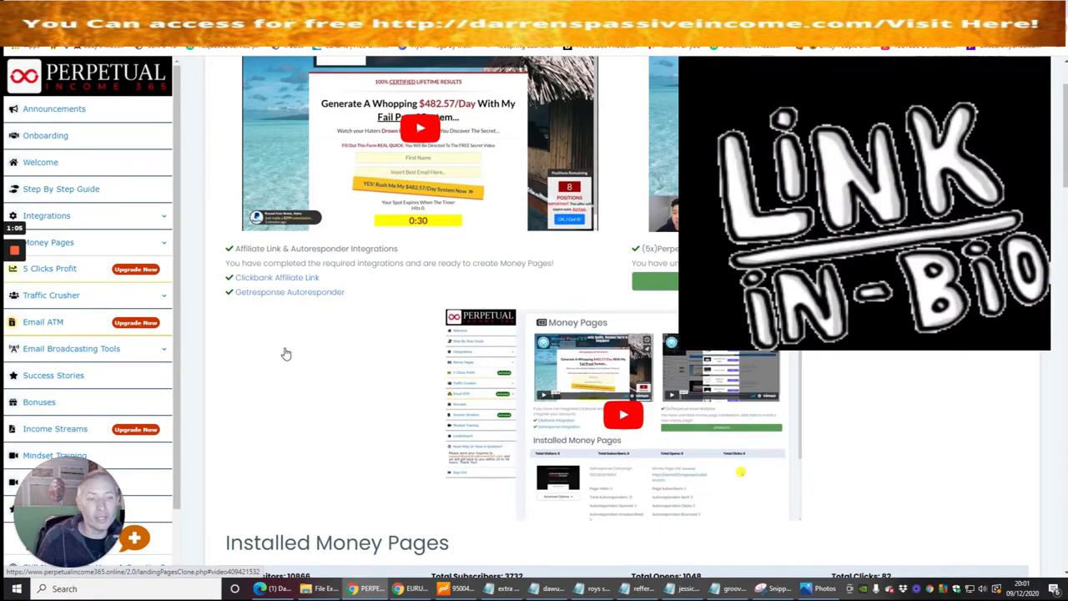
scroll(down, 3)
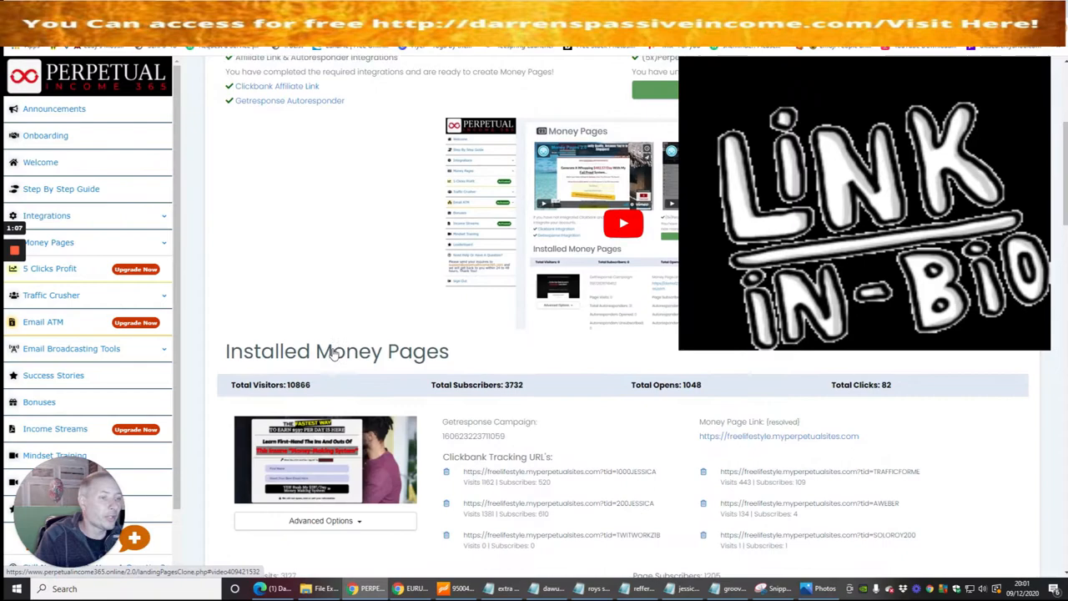
scroll(down, 3)
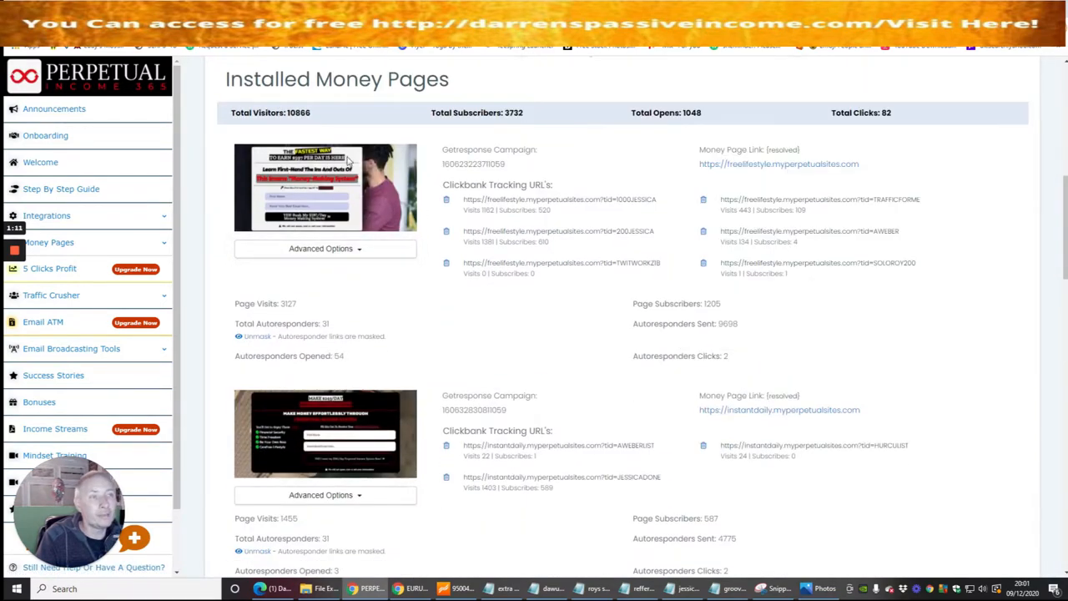
scroll(down, 3)
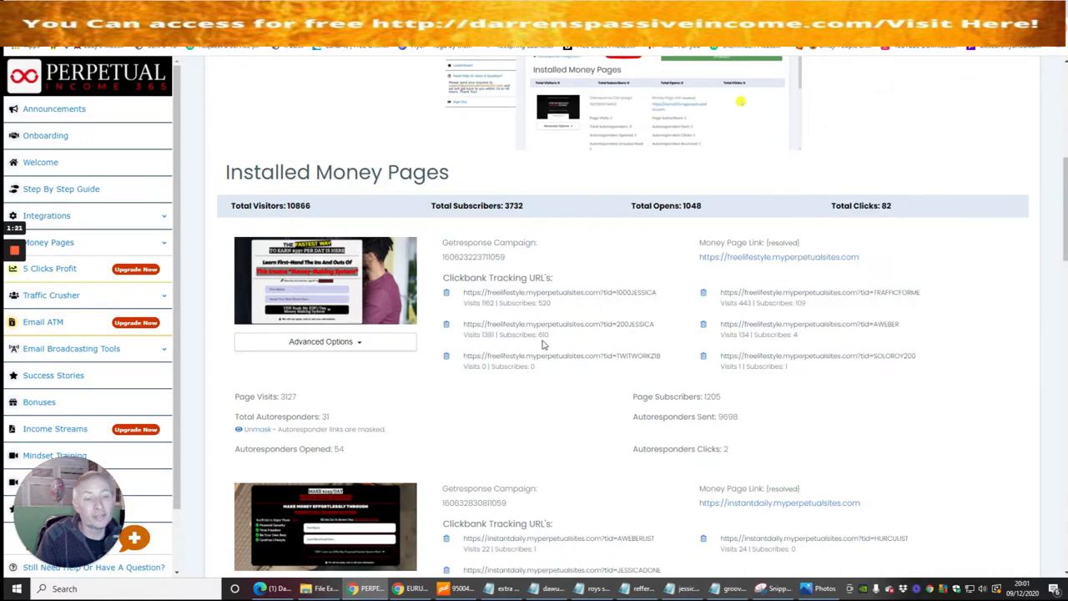
scroll(down, 3)
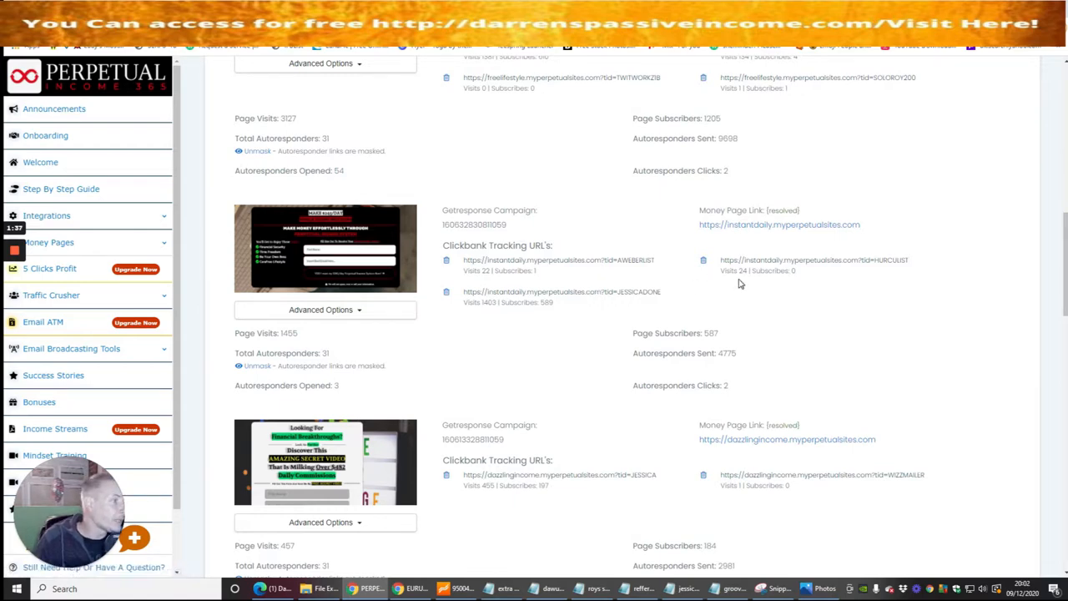
scroll(down, 3)
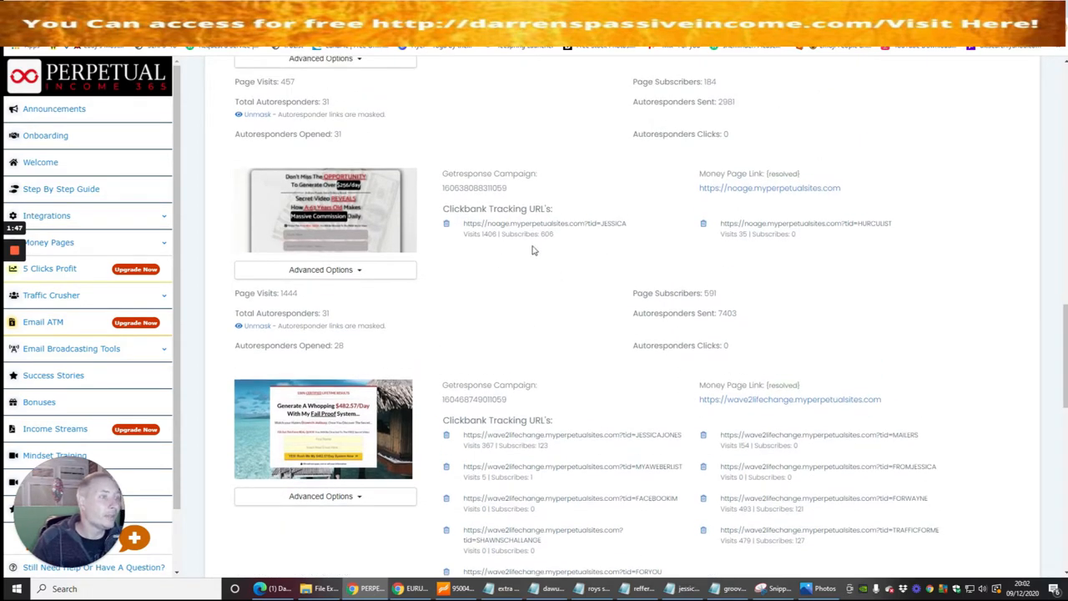
mouse_move(548, 294)
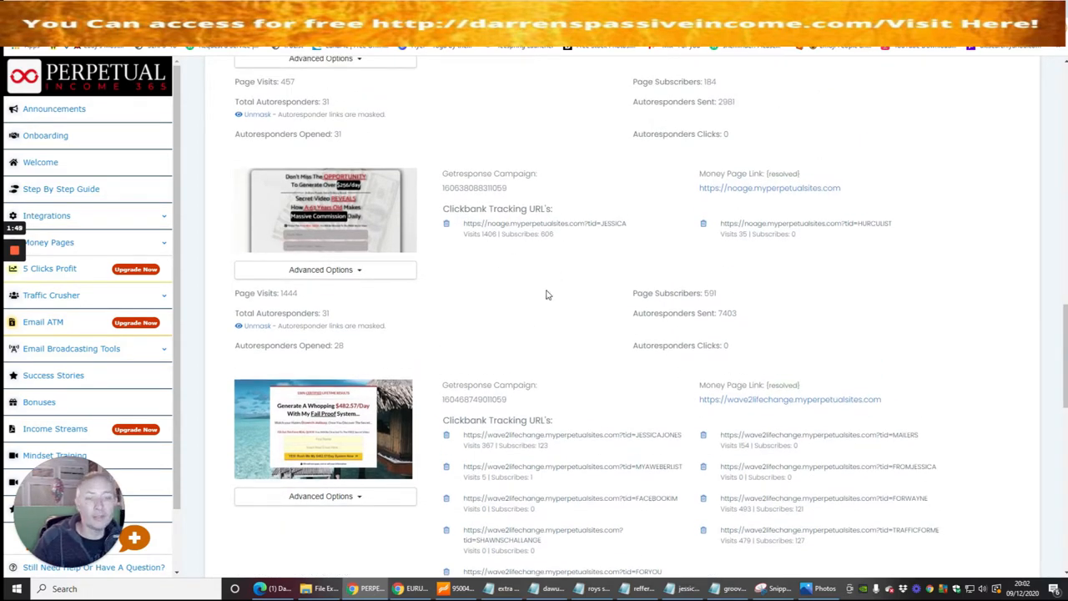
mouse_move(580, 317)
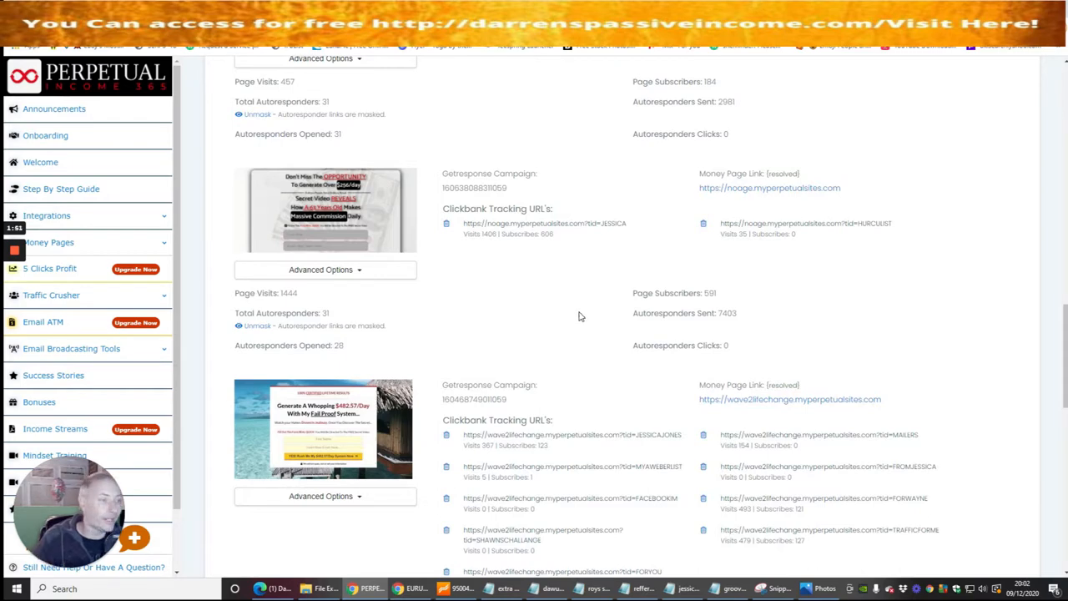
scroll(down, 3)
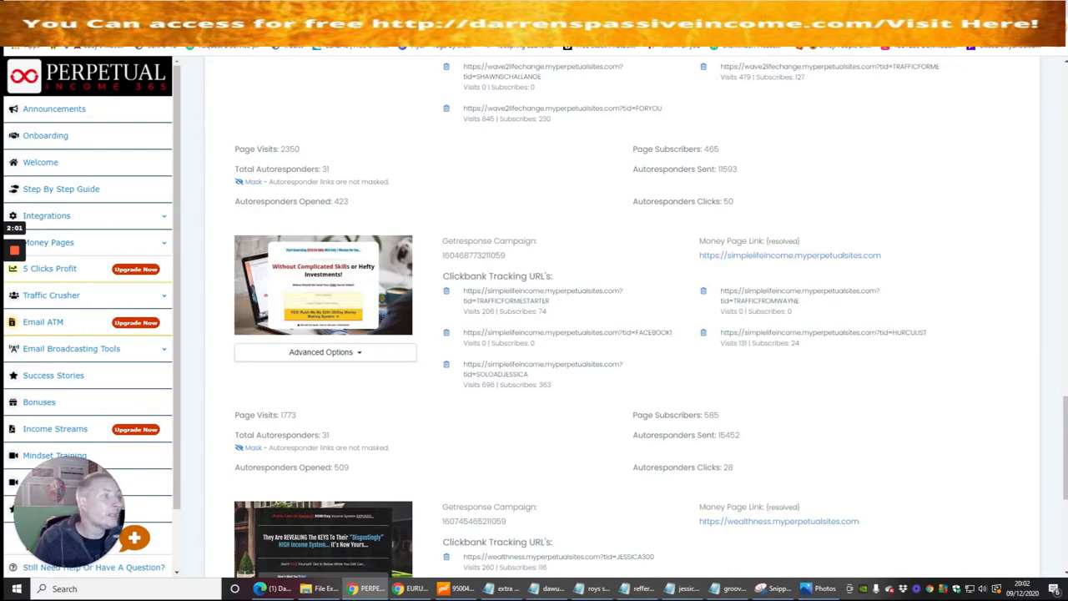
mouse_move(808, 346)
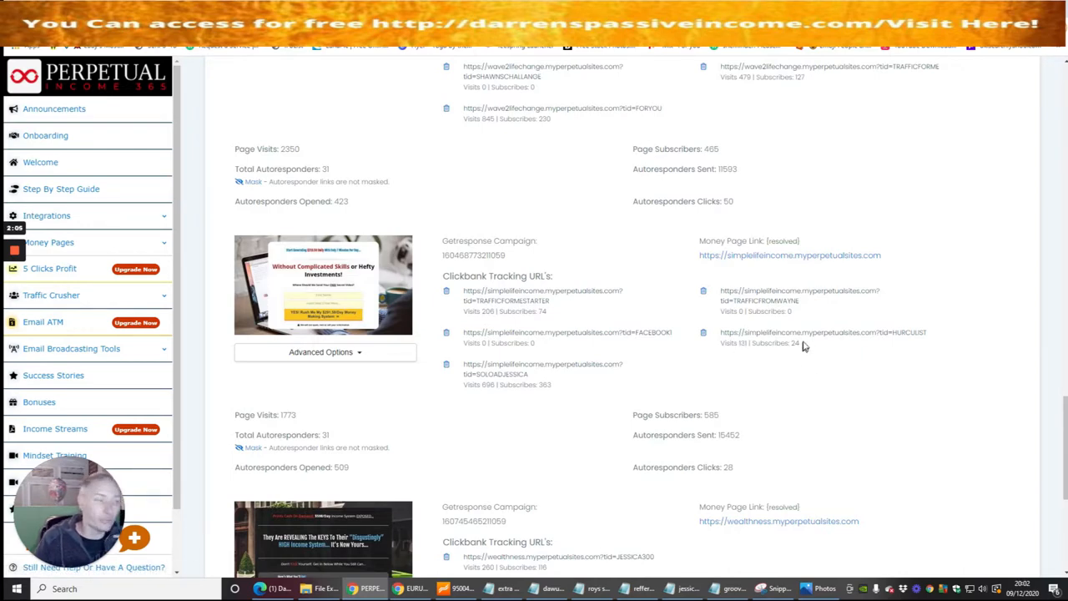
mouse_move(888, 417)
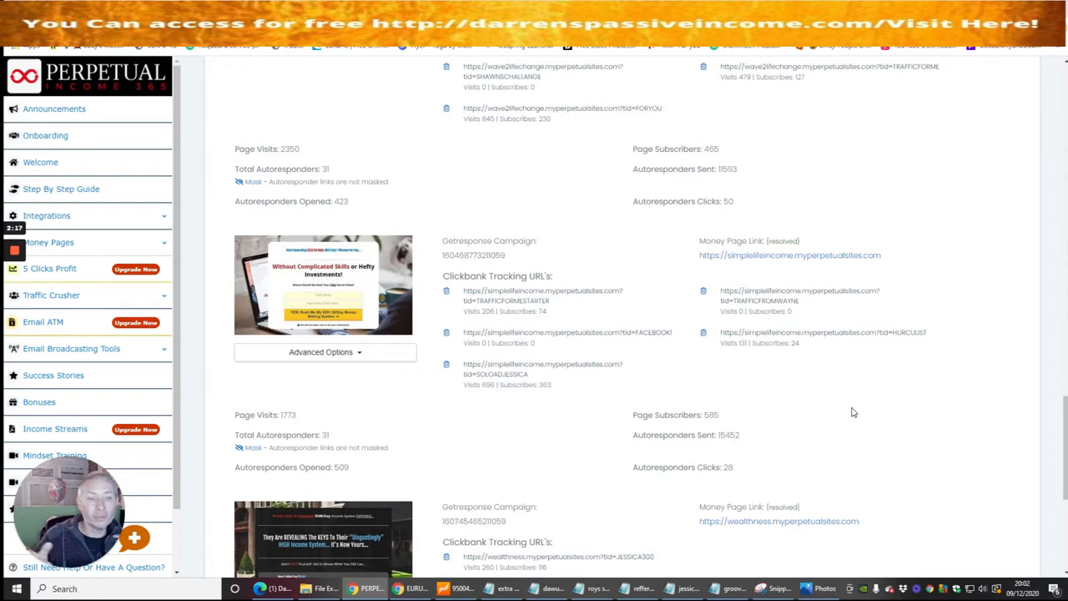
mouse_move(844, 398)
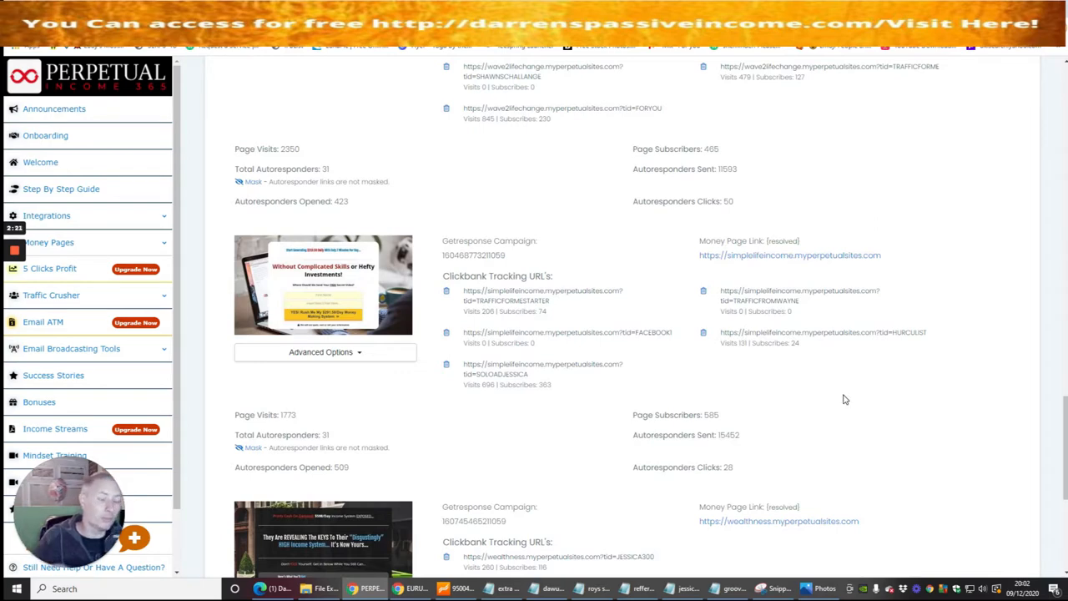
scroll(down, 3)
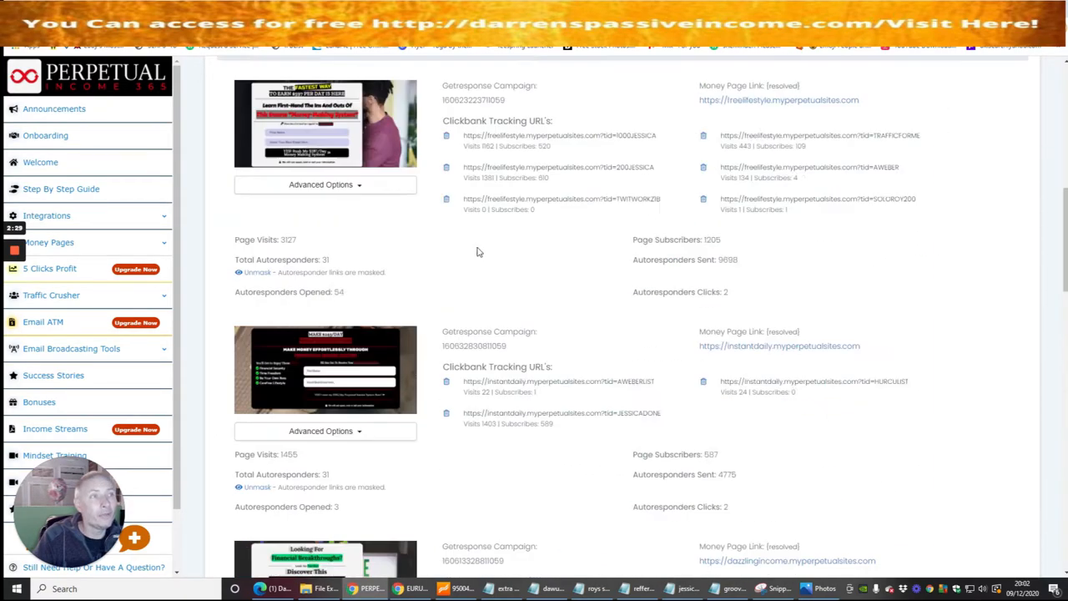
scroll(up, 3)
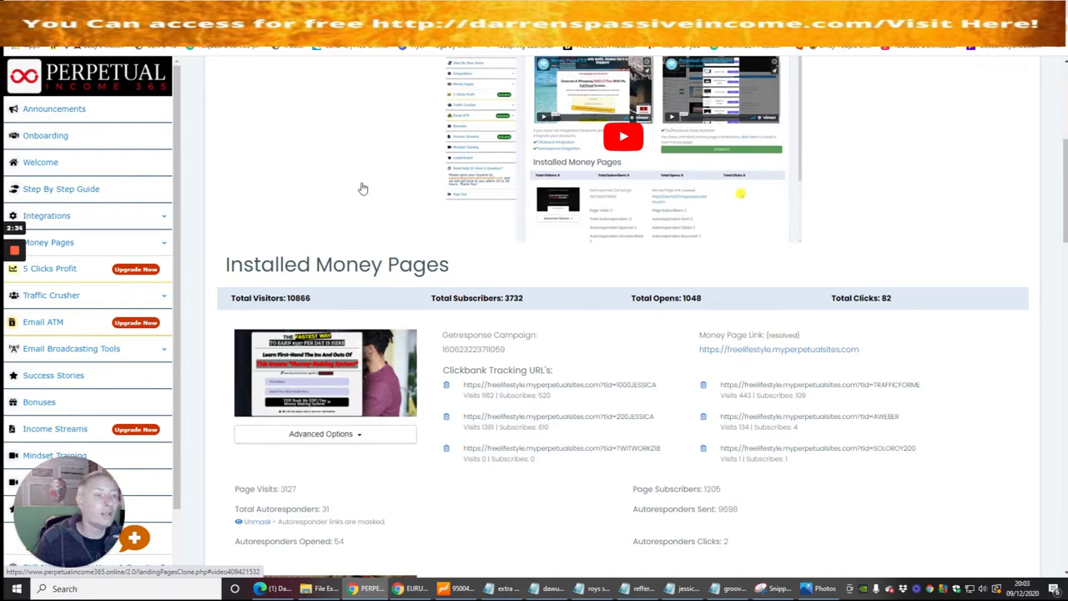
mouse_move(344, 192)
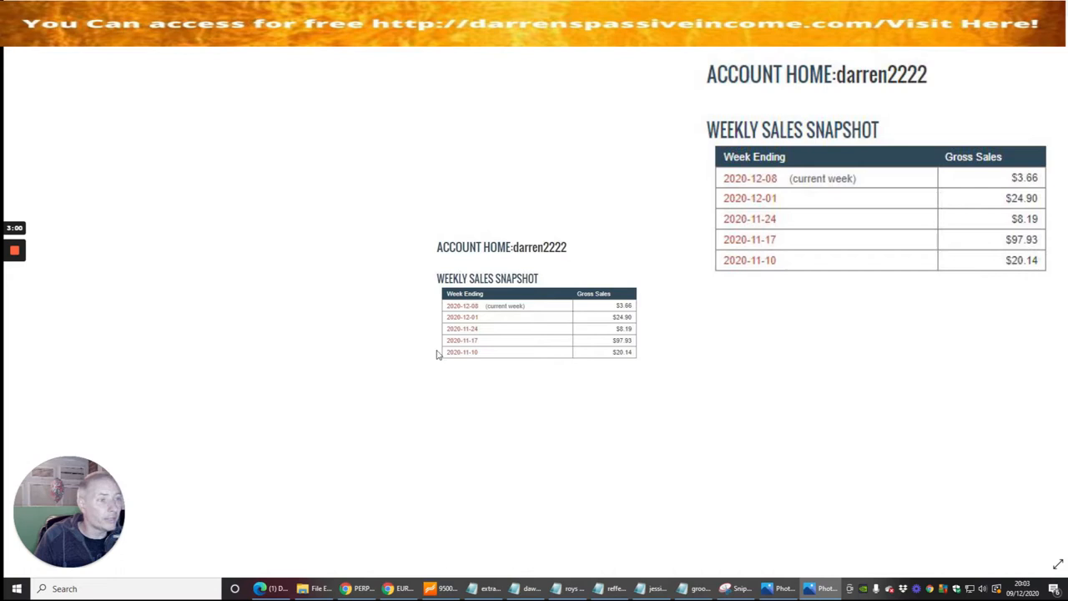
mouse_move(471, 357)
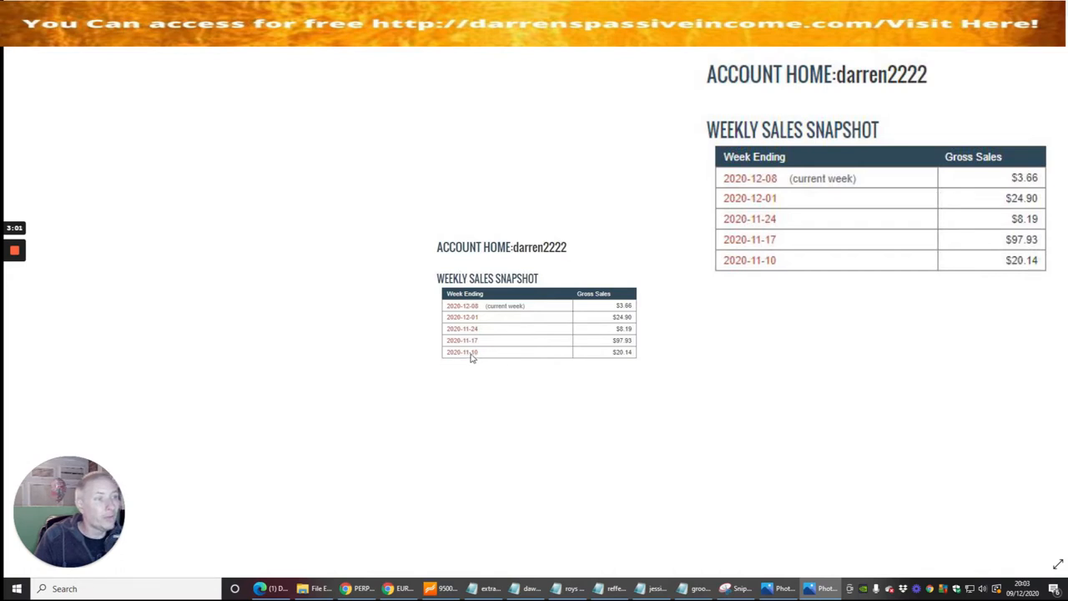
mouse_move(471, 357)
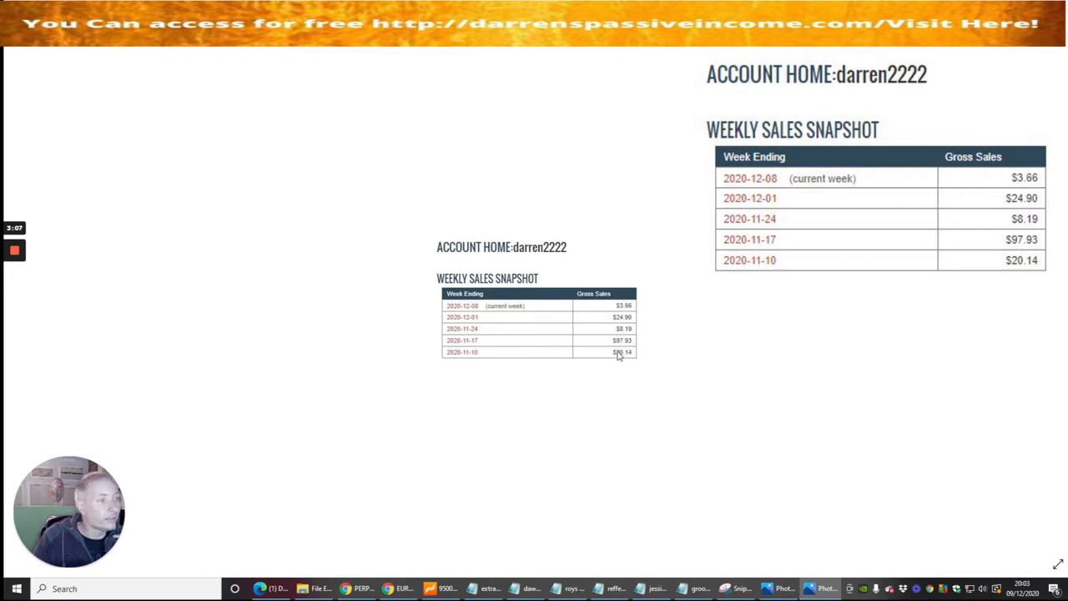
mouse_move(594, 408)
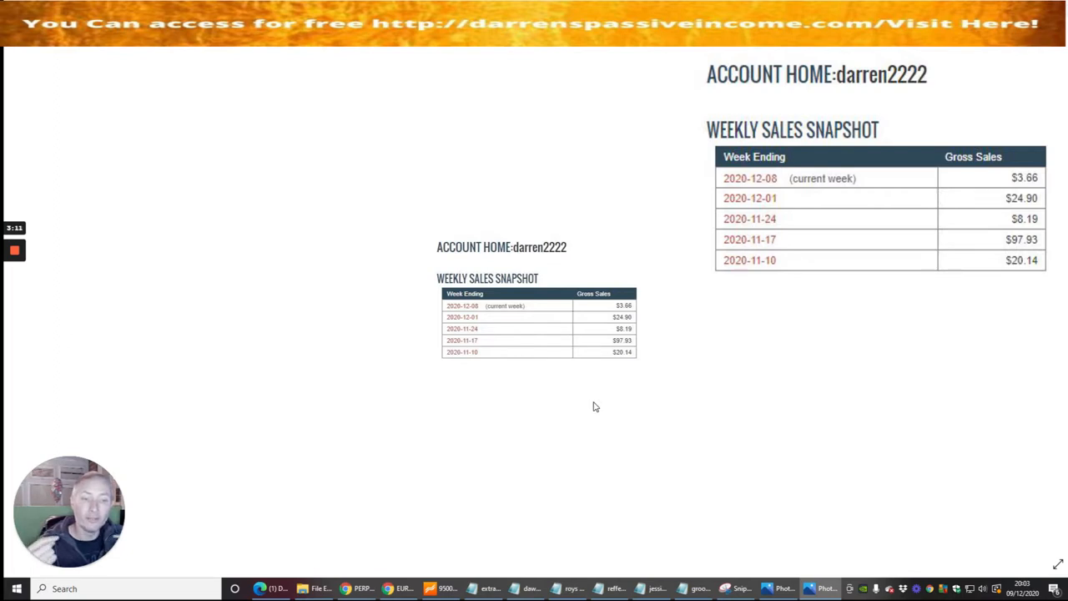
mouse_move(621, 366)
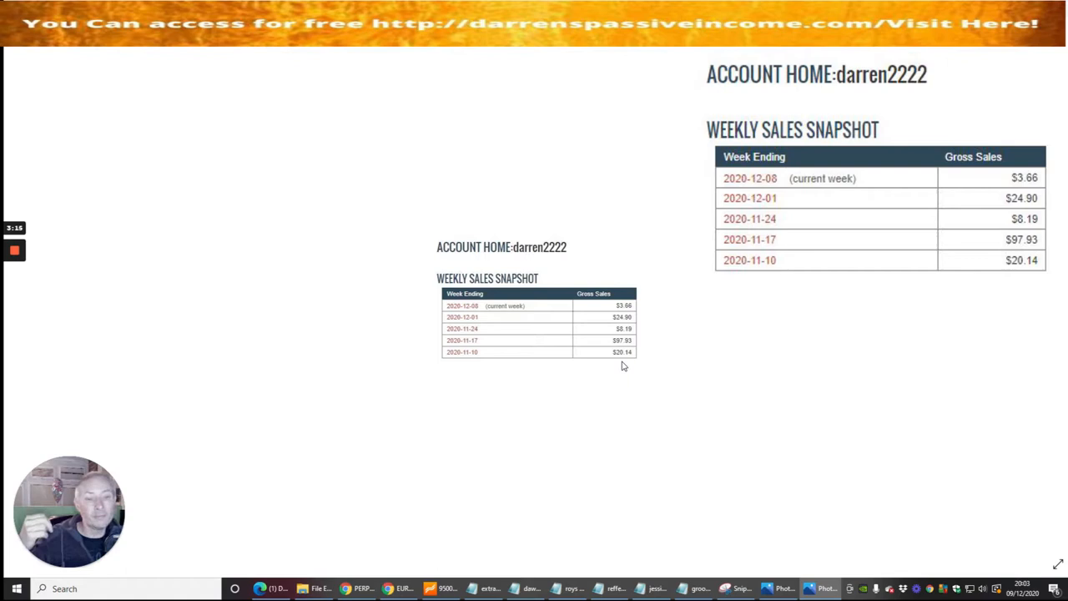
mouse_move(644, 350)
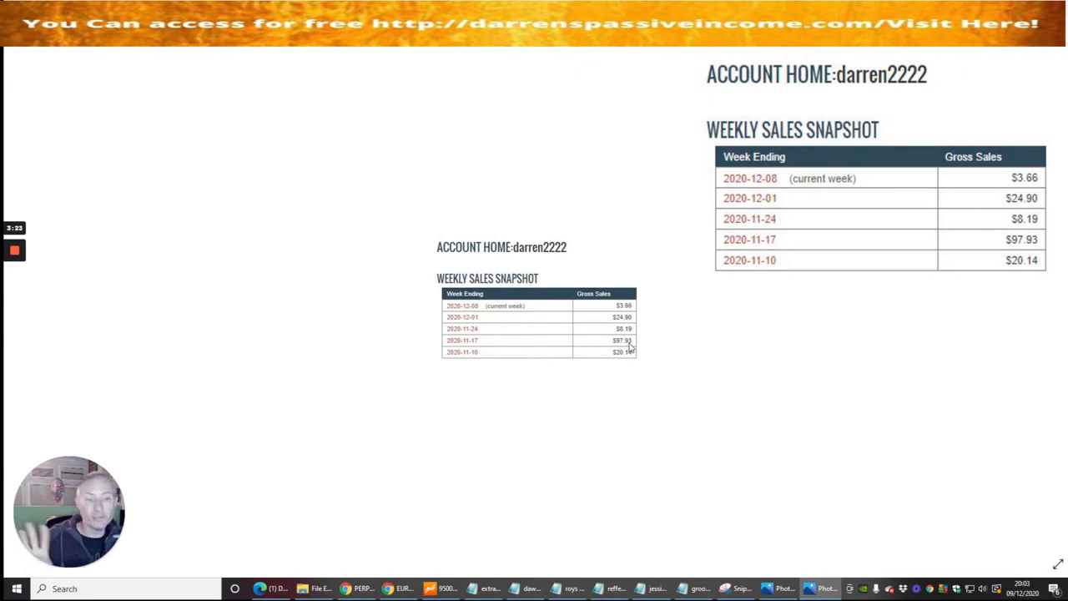
mouse_move(615, 401)
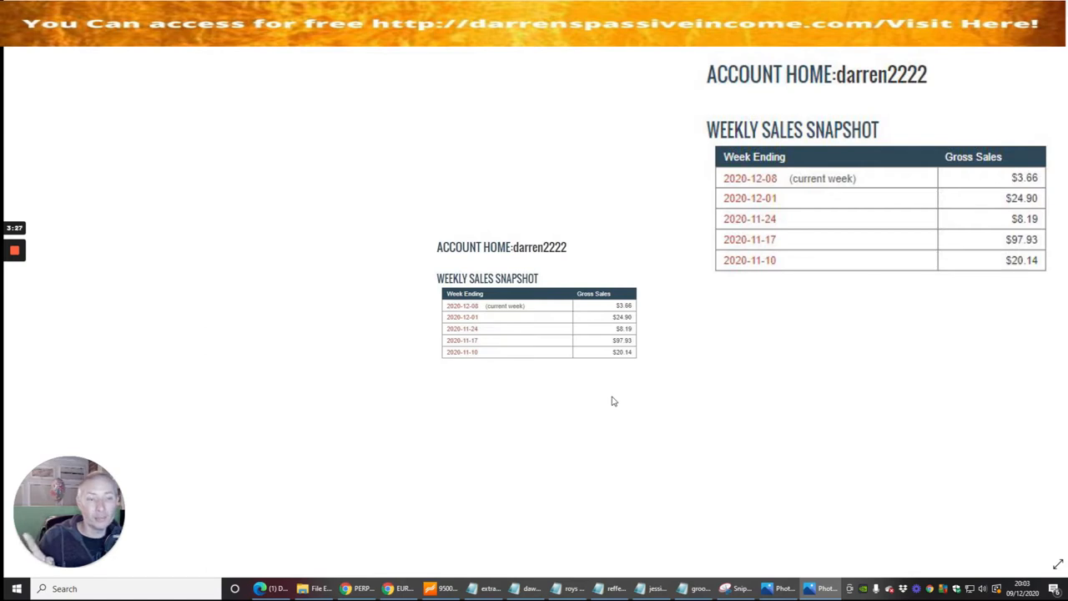
mouse_move(620, 337)
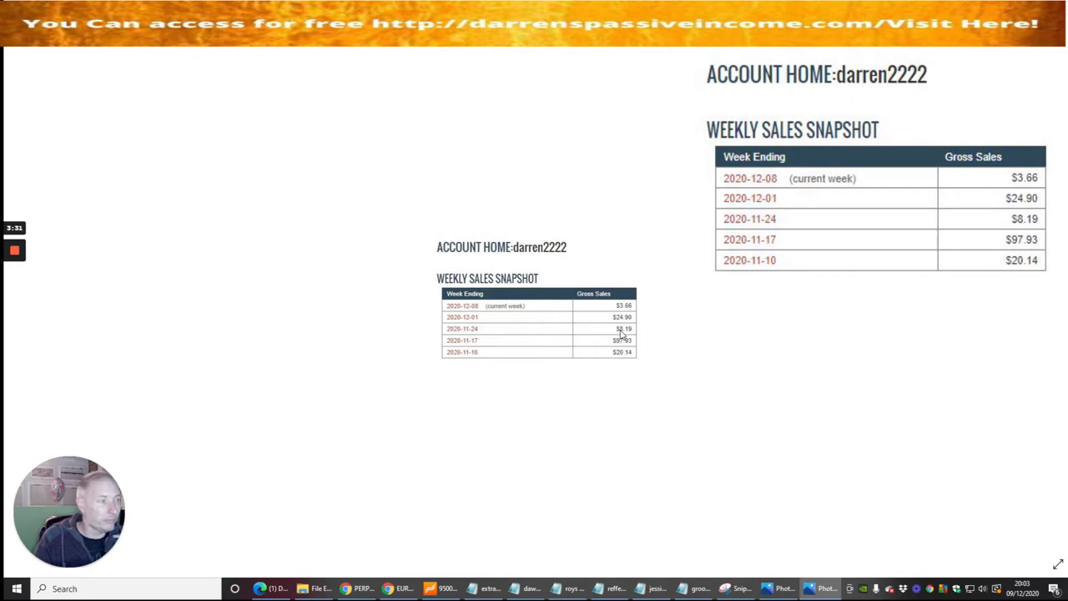
mouse_move(626, 334)
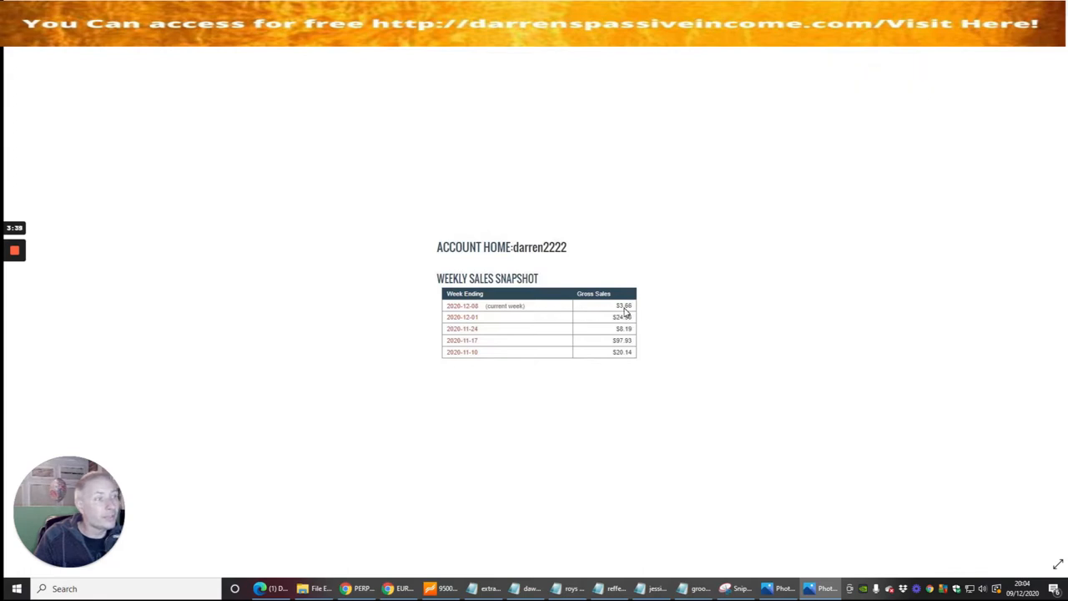
mouse_move(589, 312)
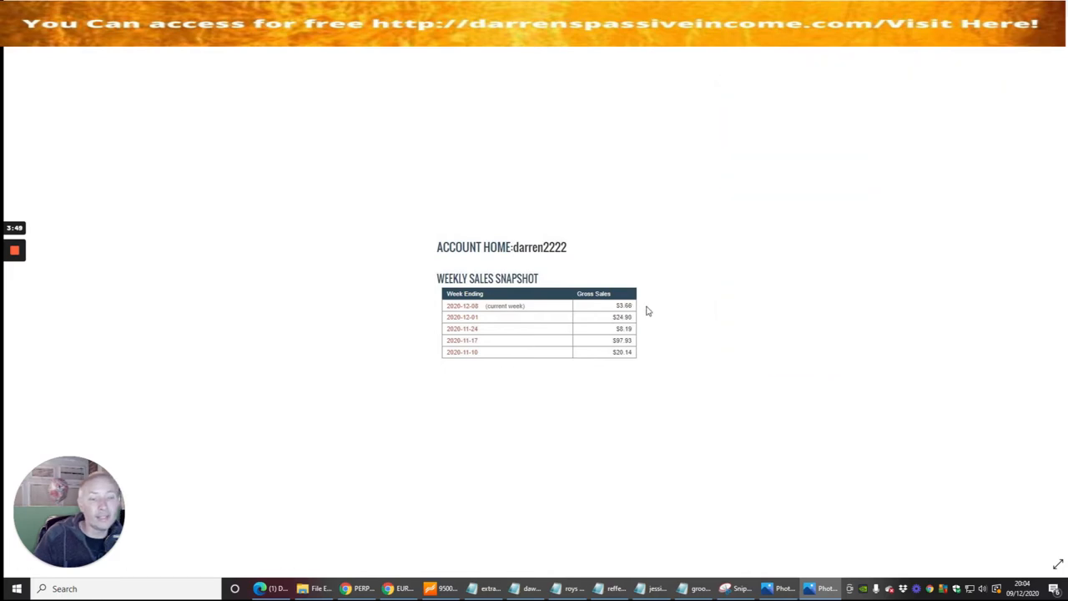
mouse_move(655, 343)
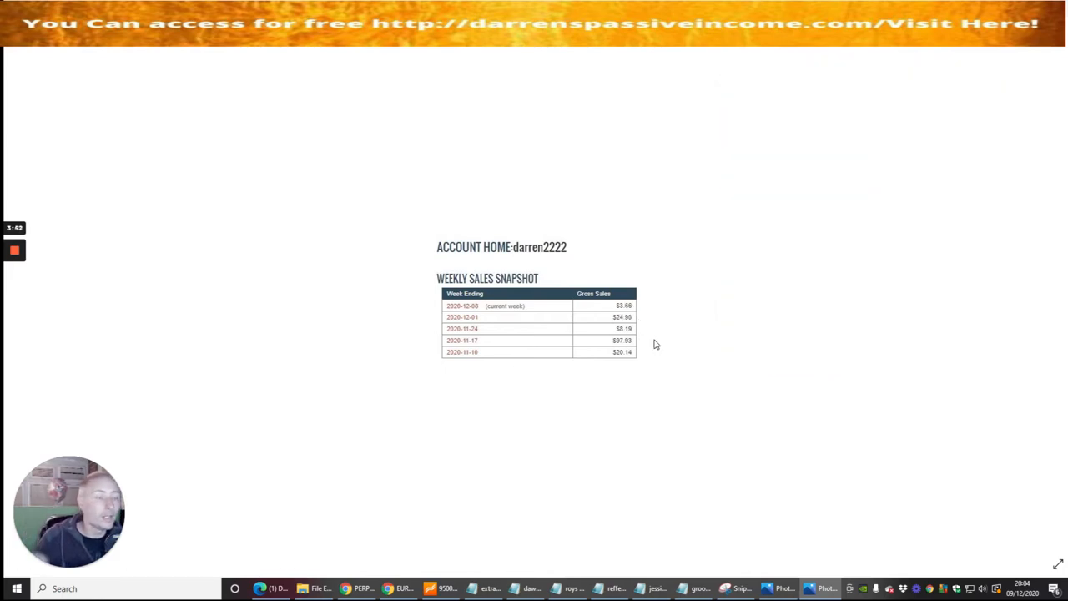
mouse_move(651, 304)
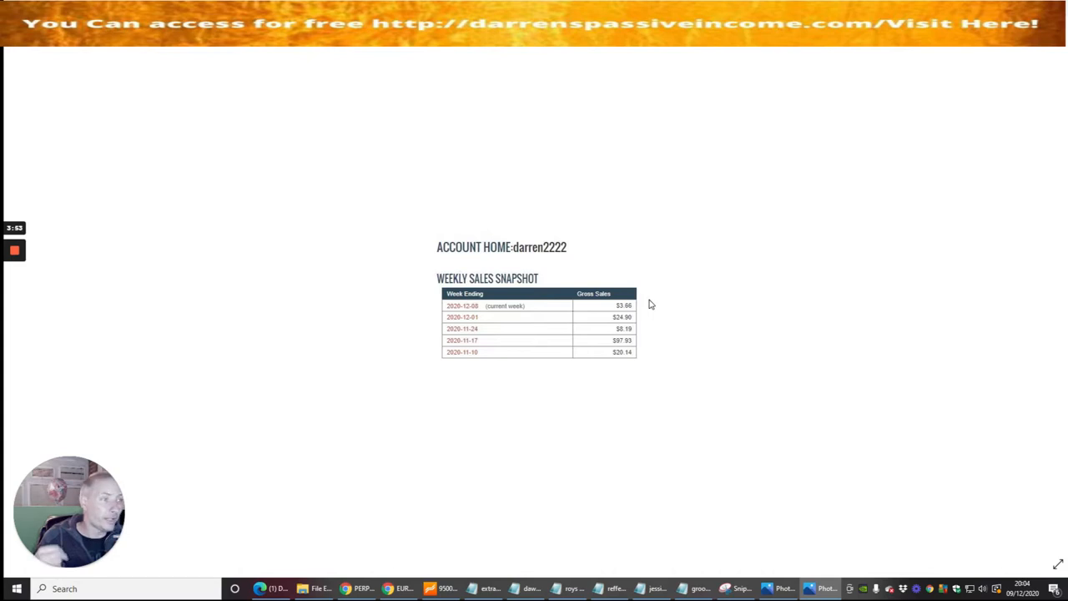
mouse_move(592, 308)
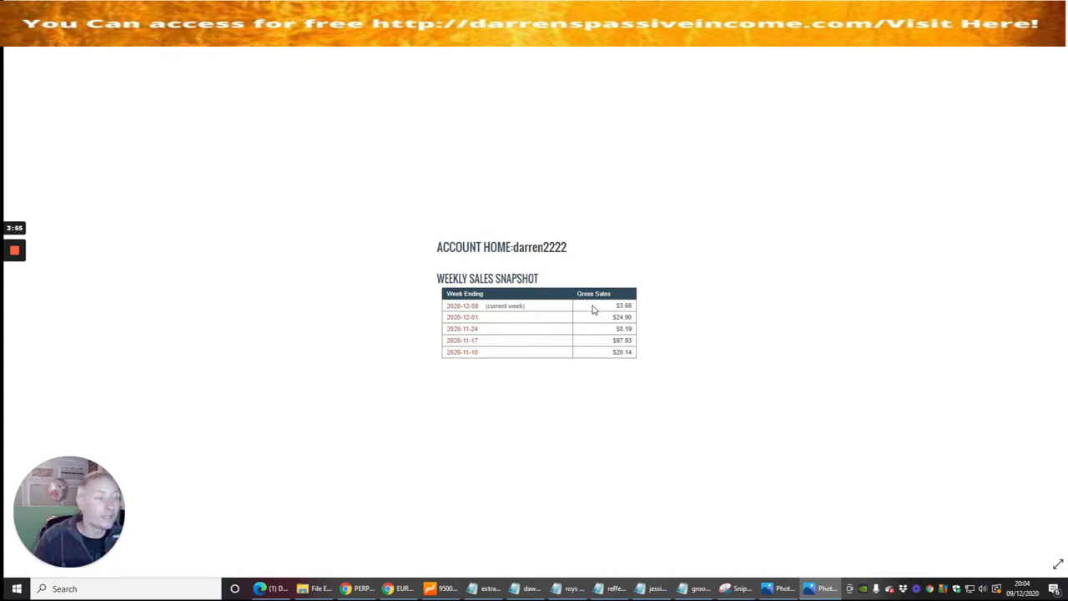
mouse_move(698, 314)
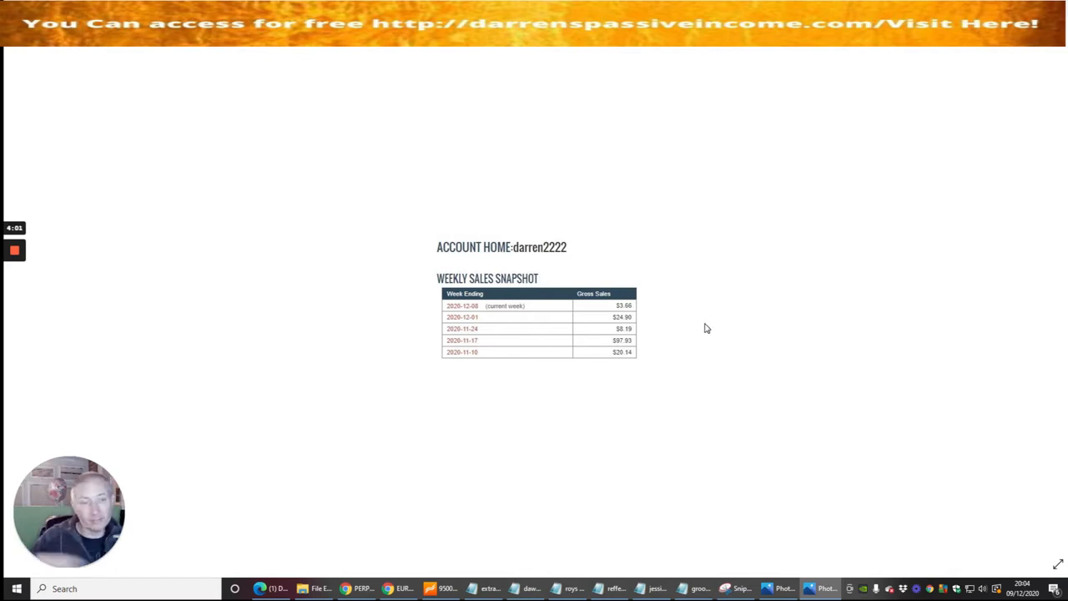
mouse_move(691, 335)
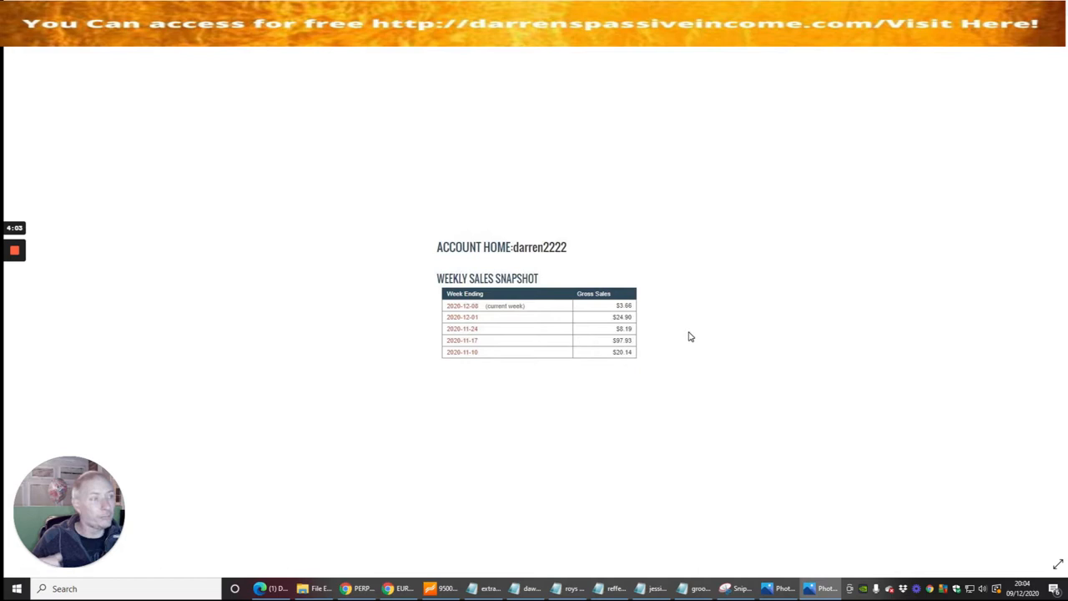
mouse_move(668, 307)
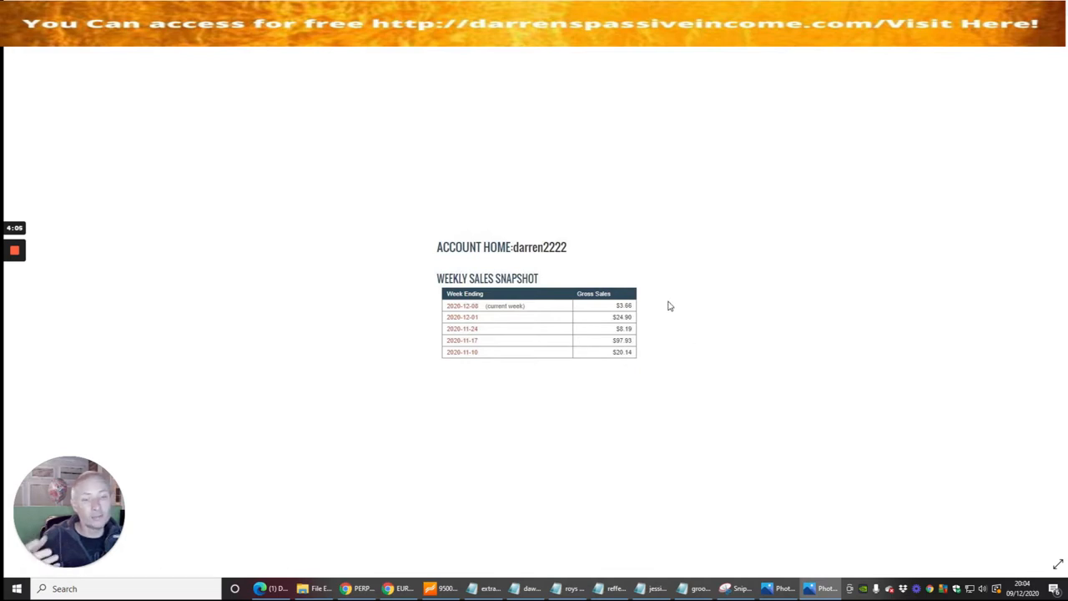
mouse_move(654, 314)
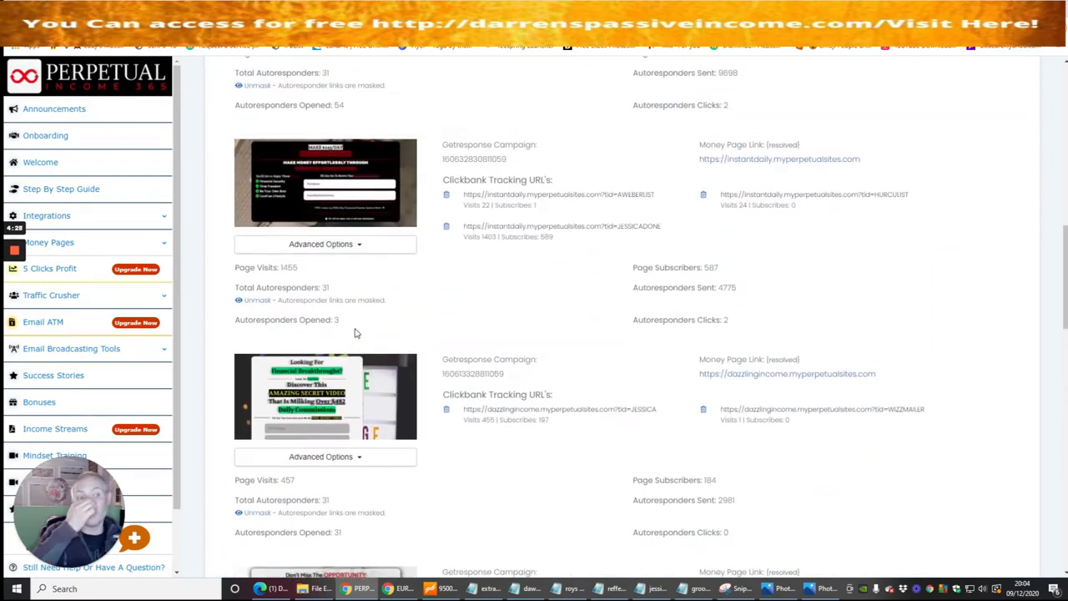
Scroll down through the Money Pages visitor and subscriber statistics.
scroll(down, 3)
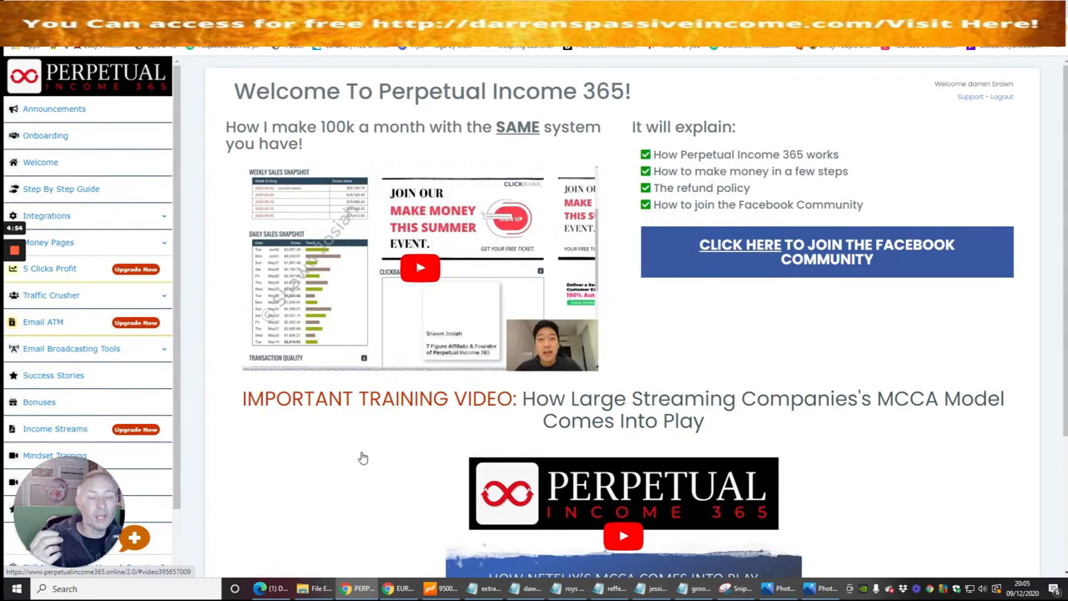
mouse_move(366, 454)
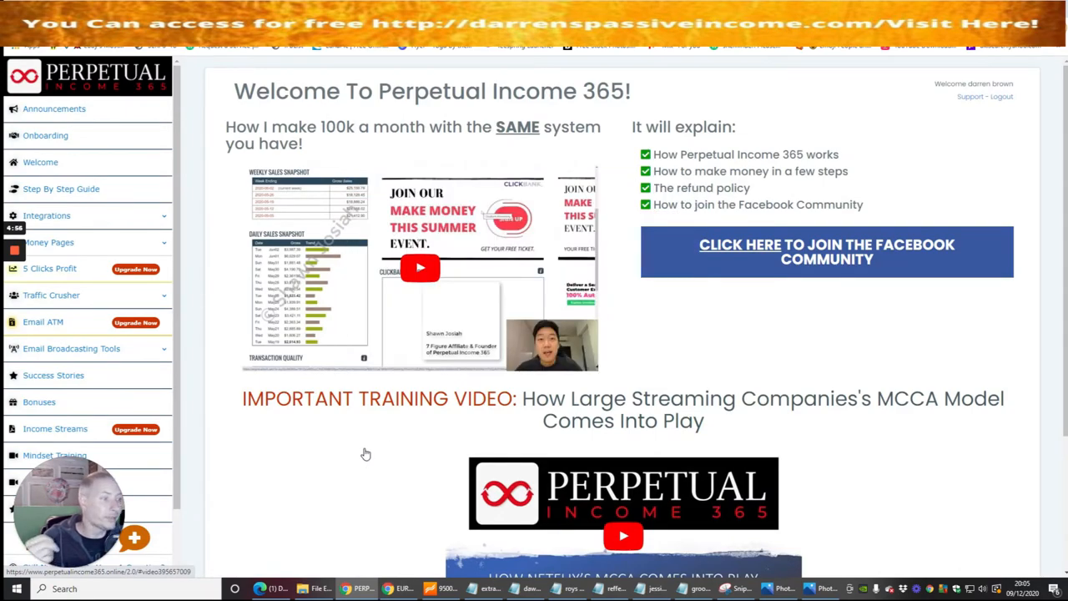
Review the campaign conversion table, then go to Email Broadcasting Tools in the sidebar.
scroll(down, 3)
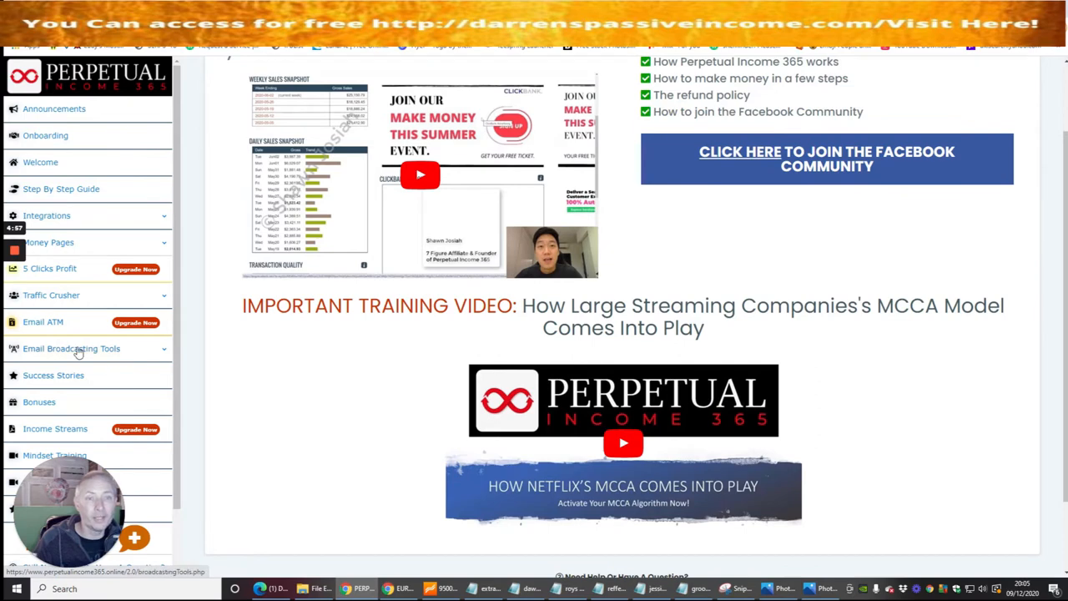
mouse_move(317, 444)
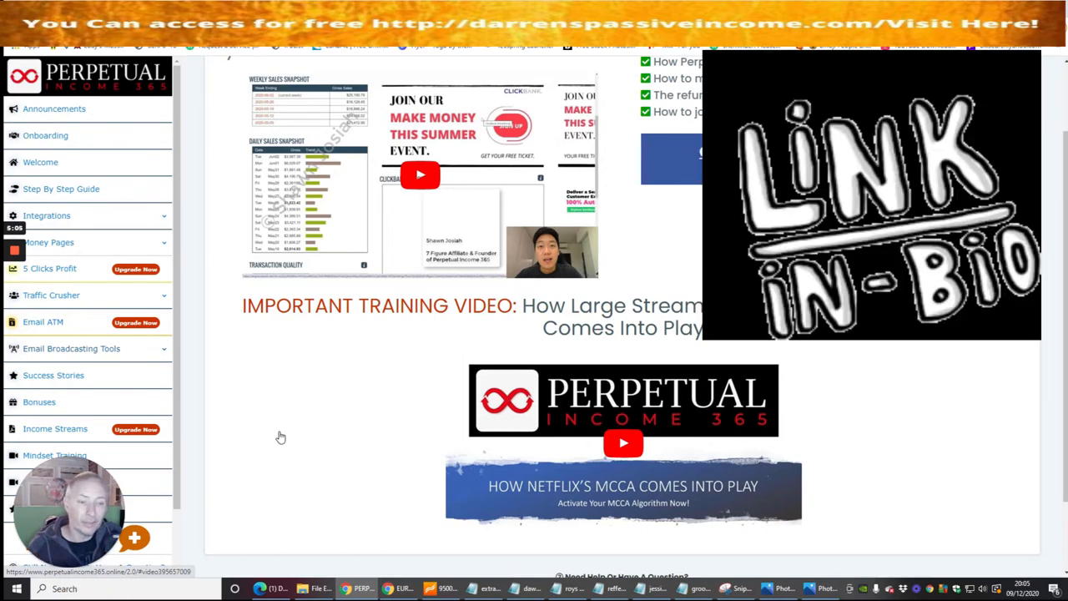
mouse_move(332, 428)
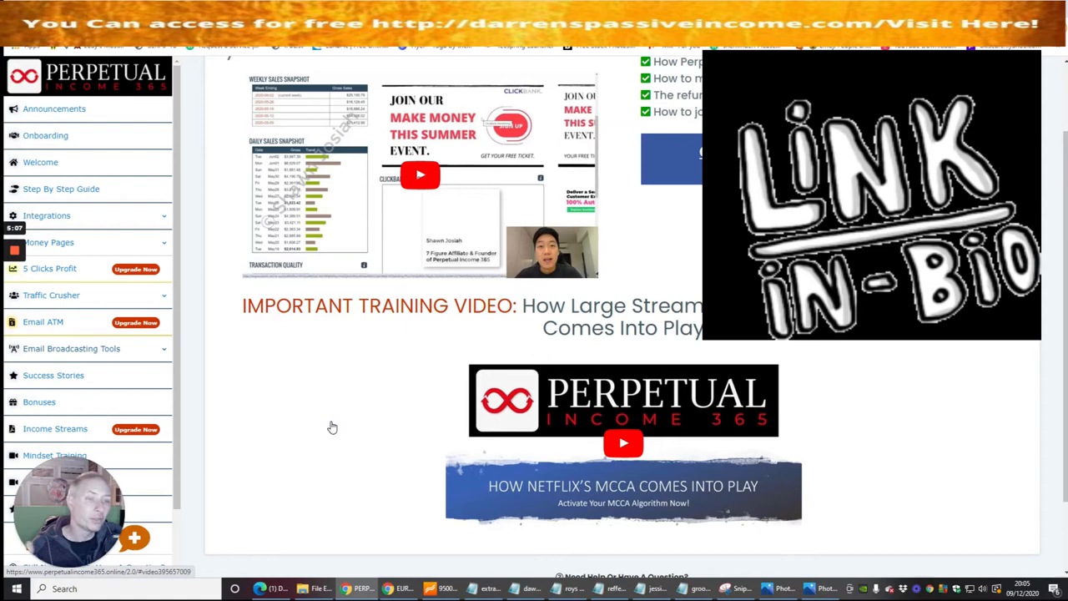
click(70, 349)
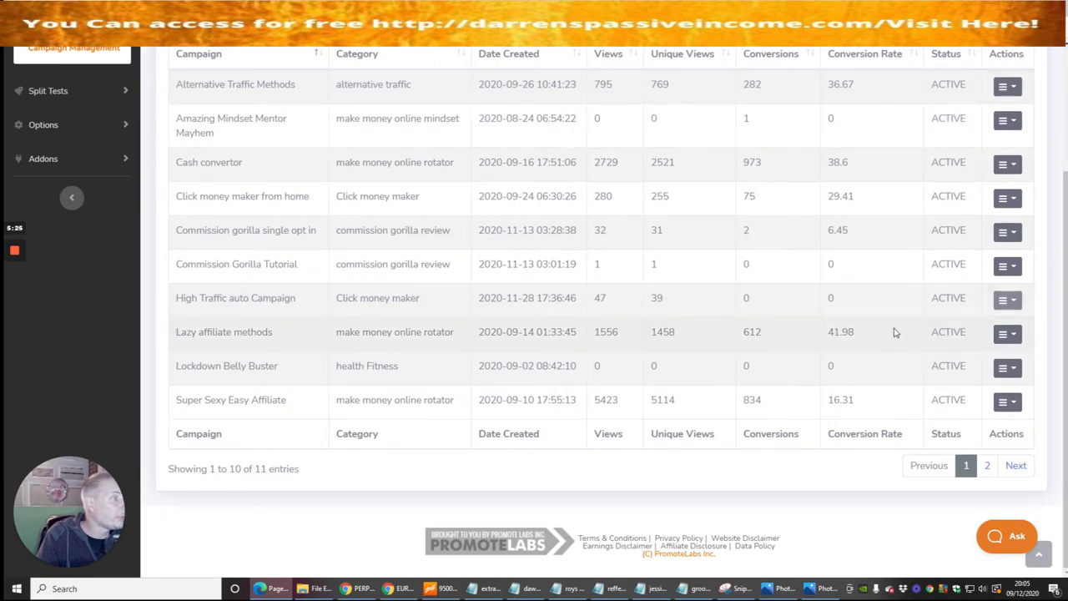
mouse_move(313, 334)
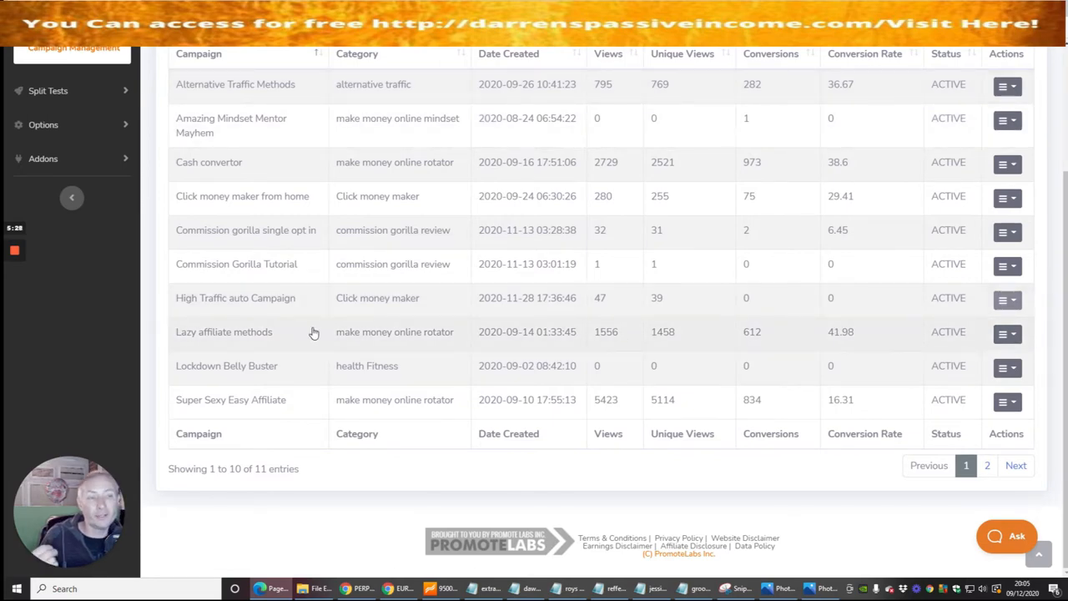
mouse_move(240, 334)
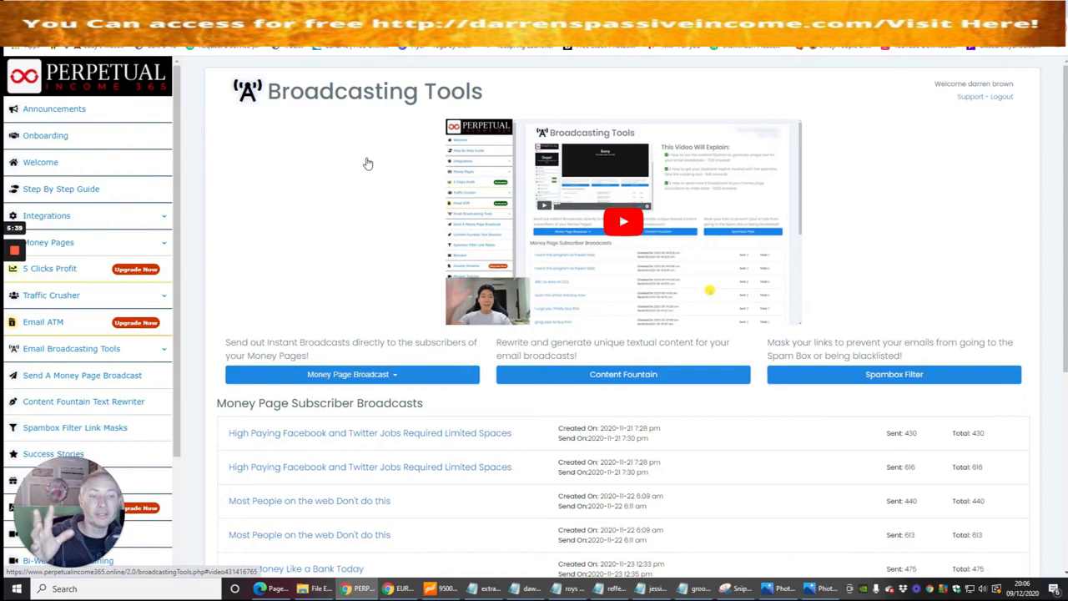
mouse_move(381, 200)
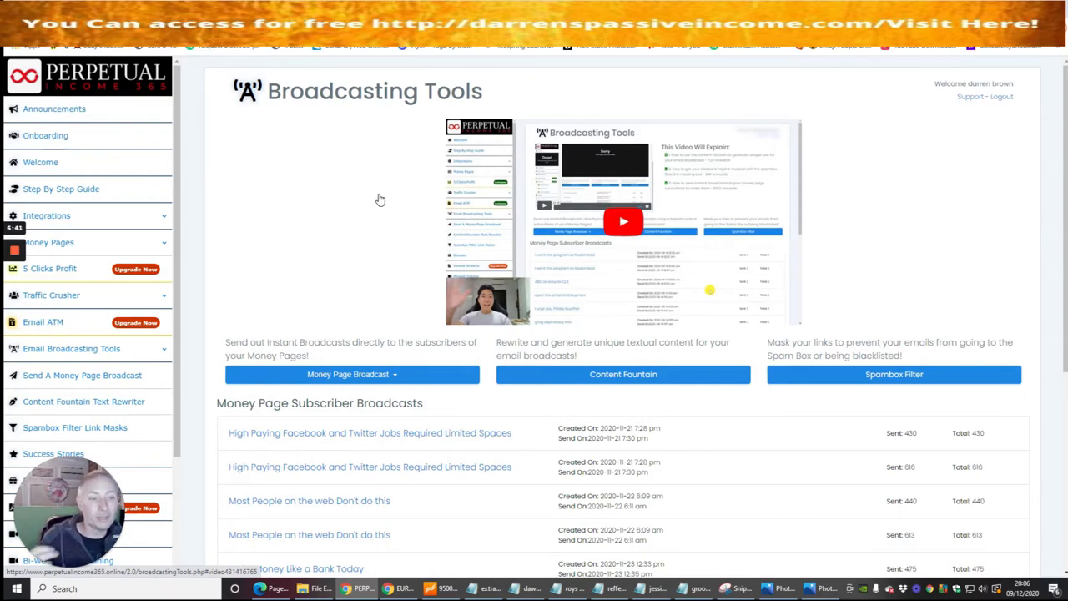
scroll(down, 3)
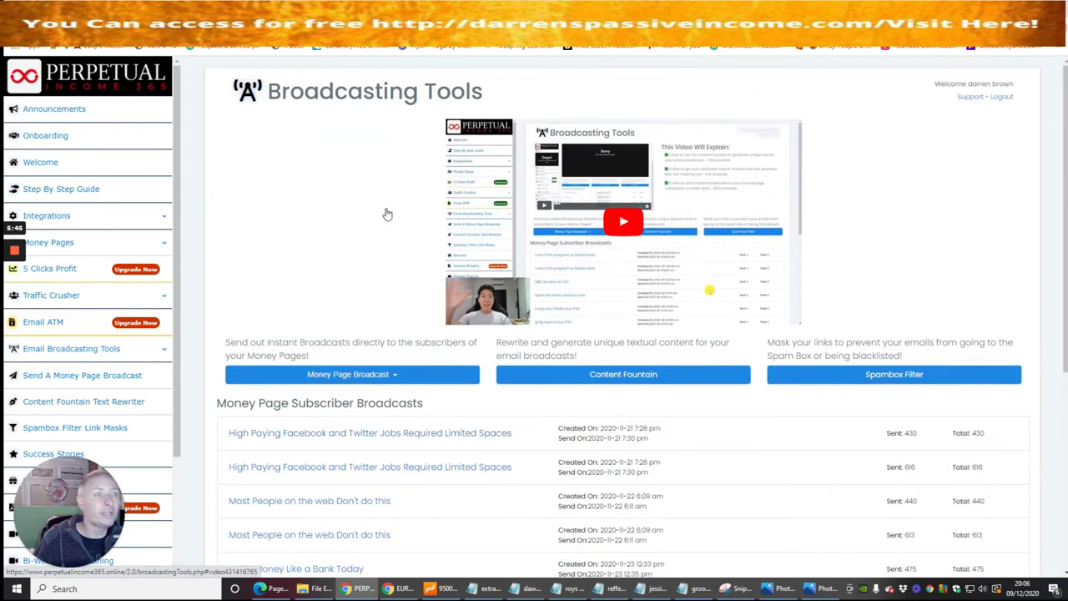
mouse_move(364, 238)
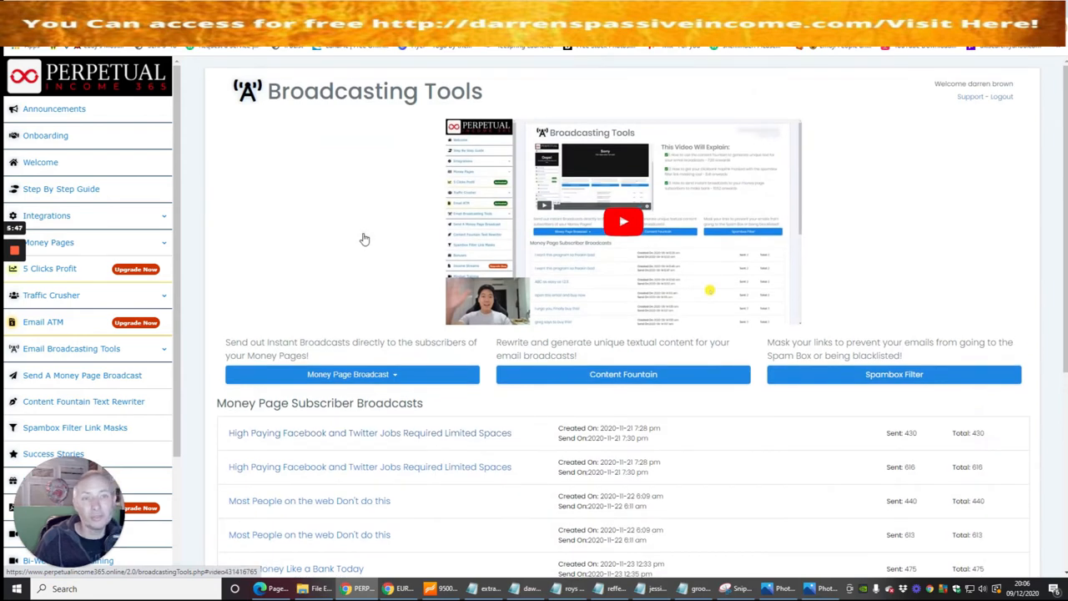
mouse_move(367, 217)
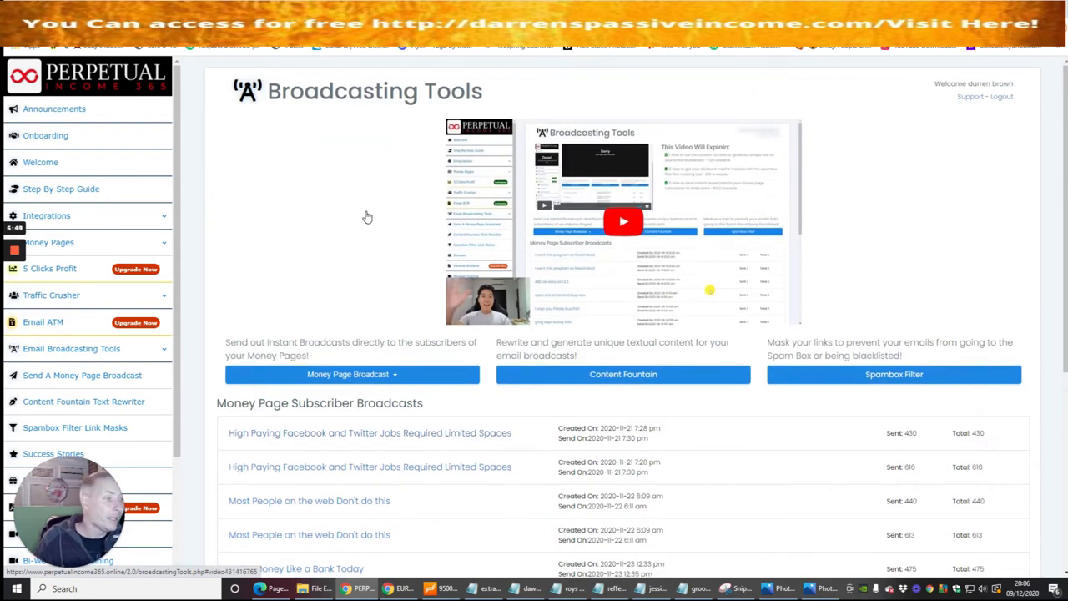
scroll(down, 3)
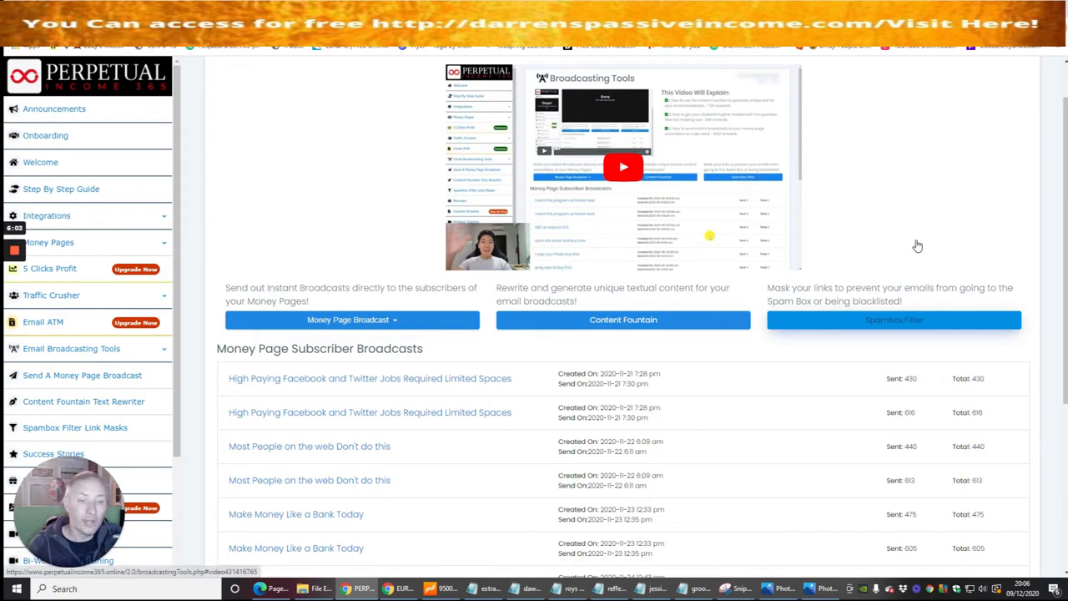
click(894, 320)
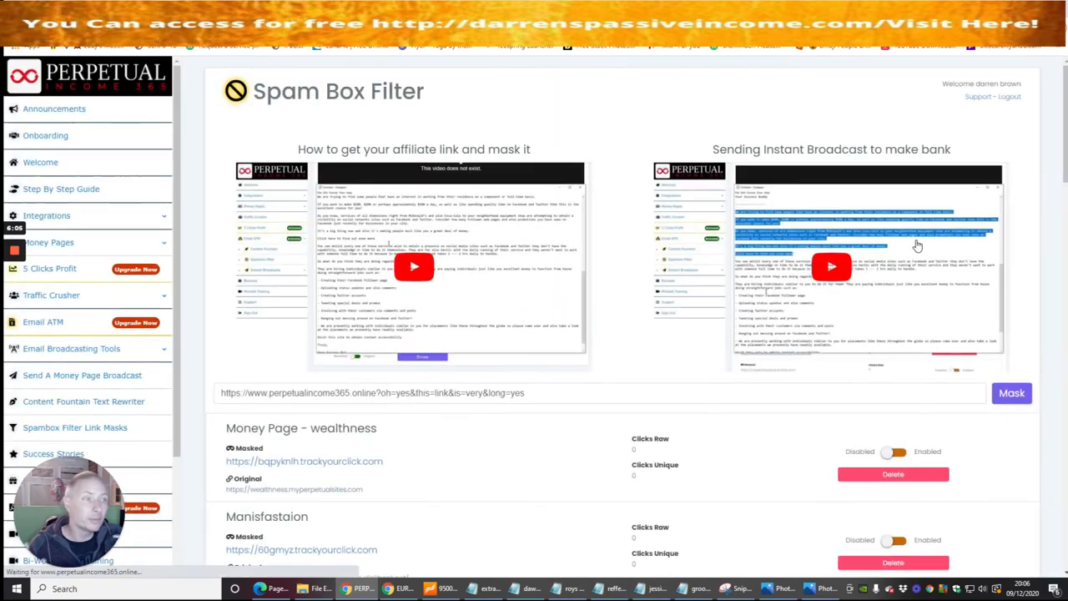
scroll(down, 3)
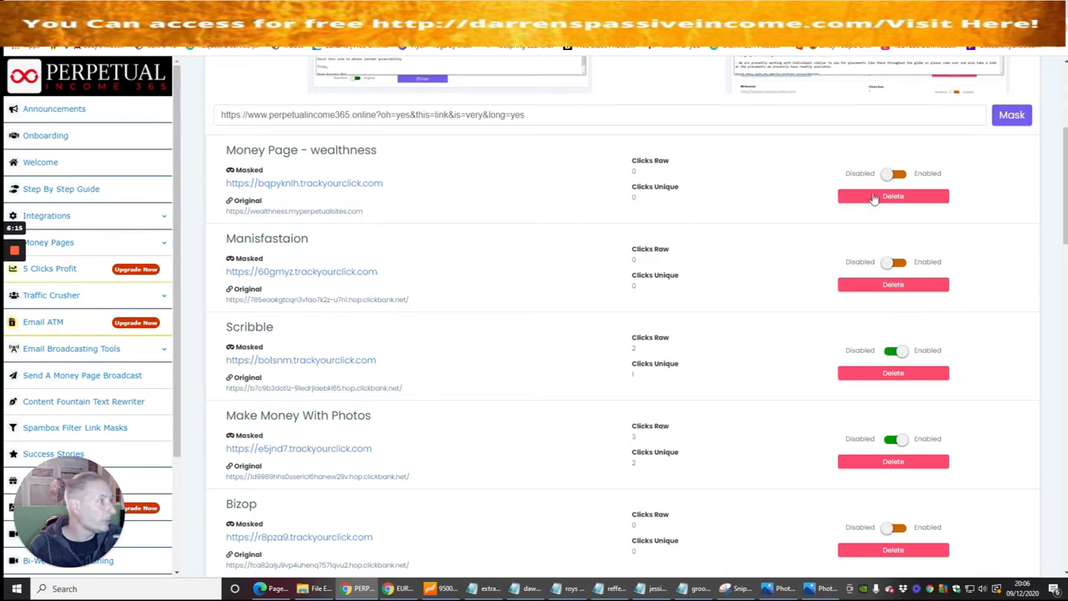
click(894, 174)
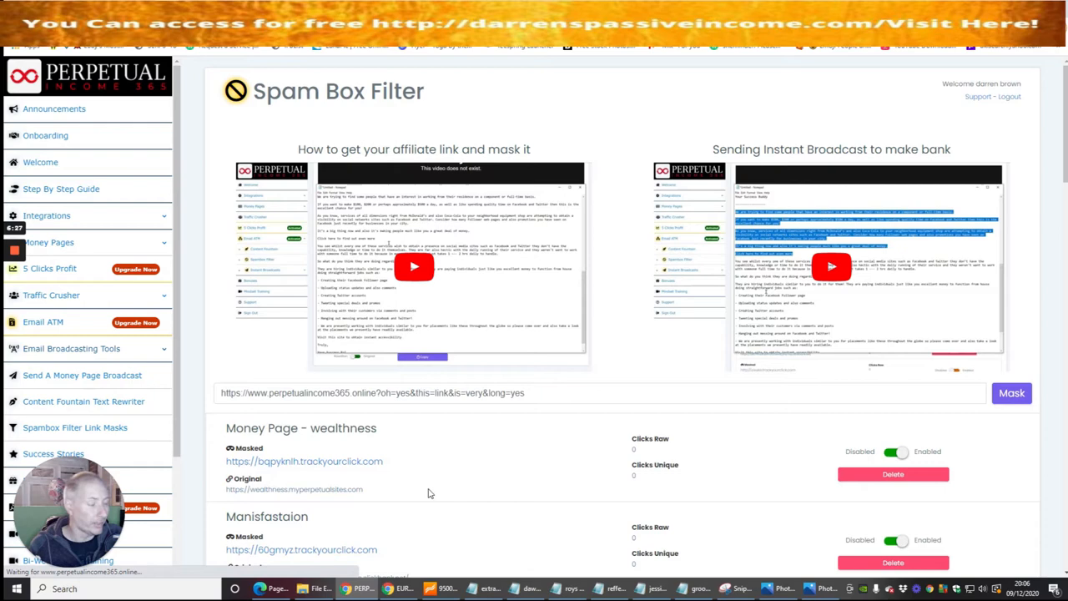
mouse_move(511, 163)
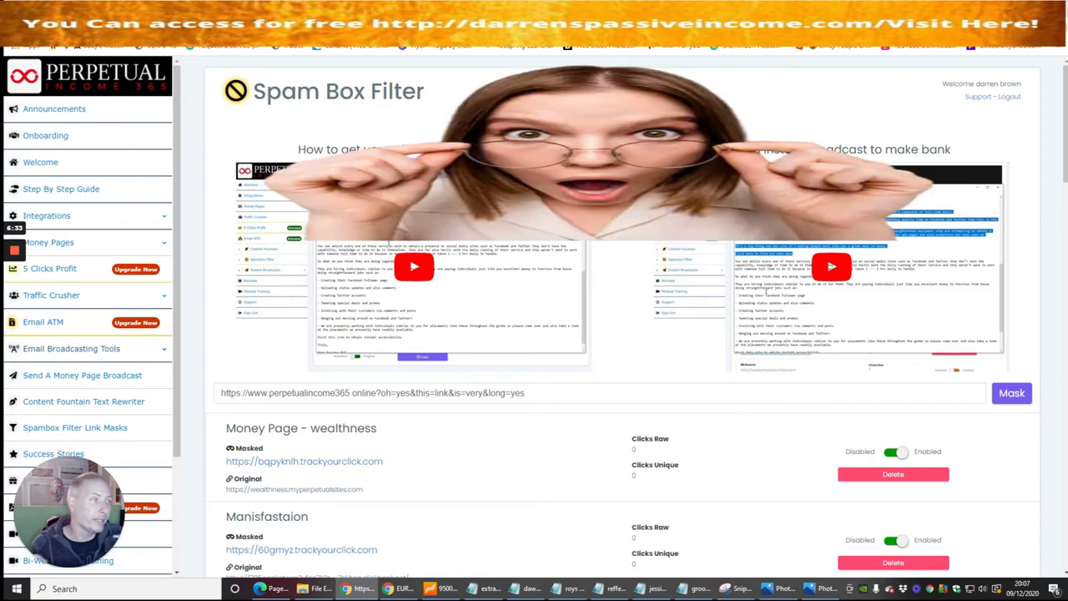
click(70, 349)
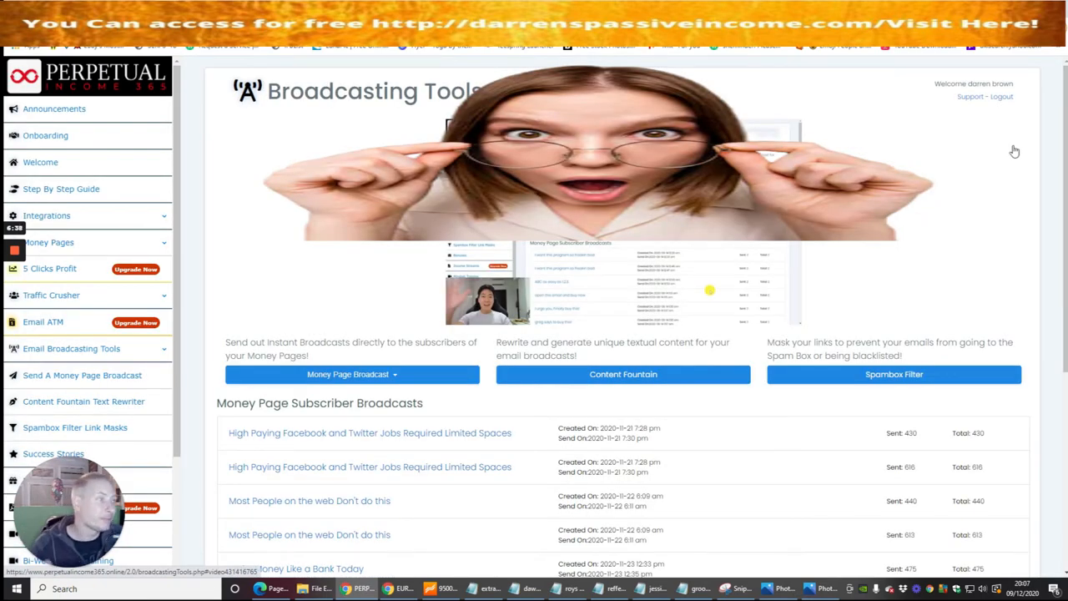
scroll(down, 3)
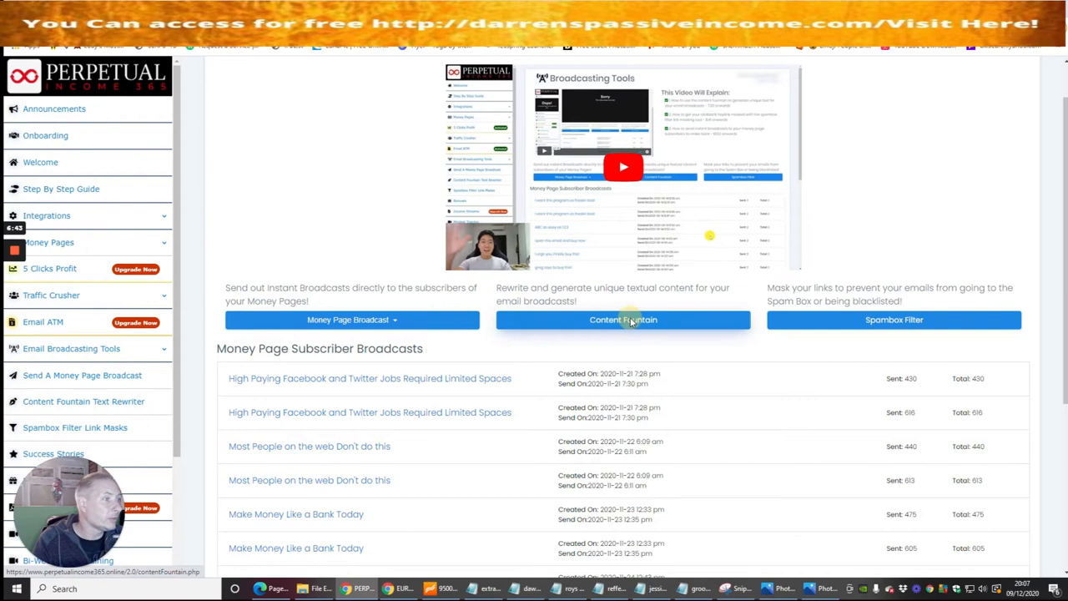
View the Content Fountain texts and toggle the first piece between Original and Rewritten wording.
click(622, 320)
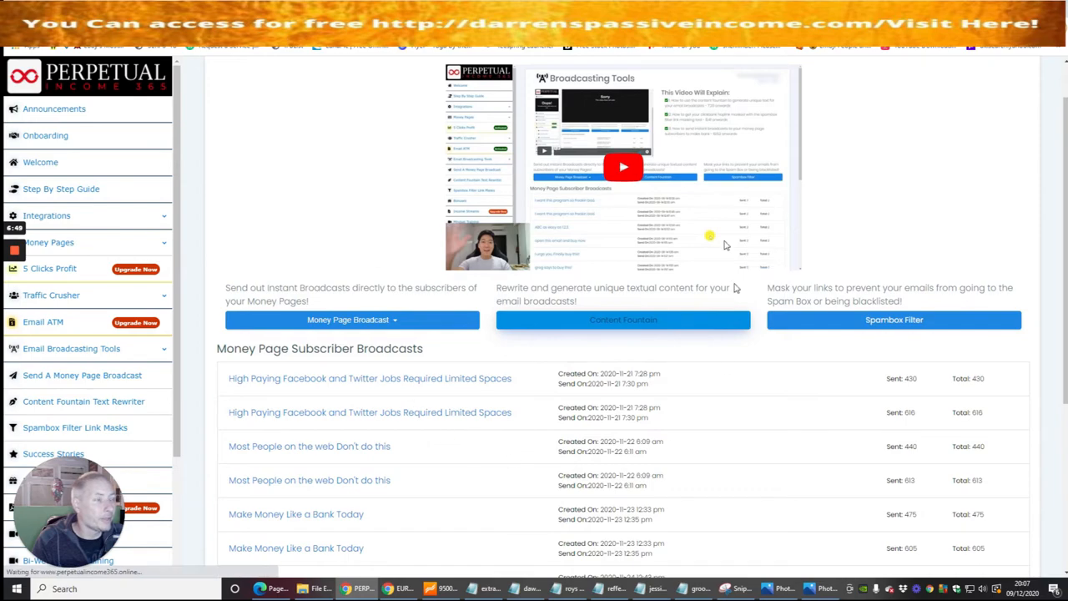
click(623, 321)
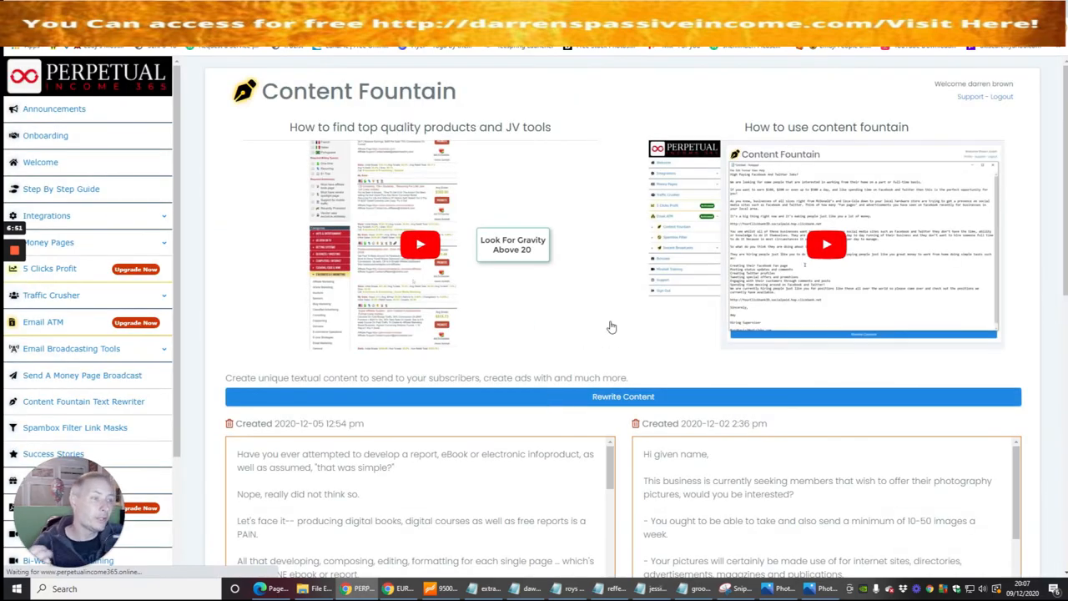
scroll(down, 3)
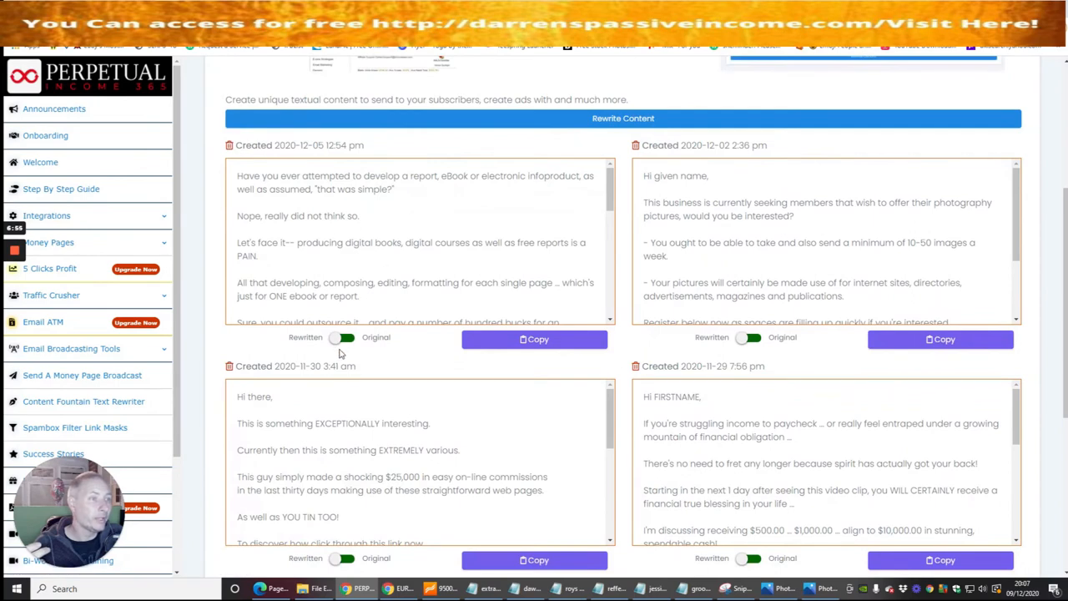
click(342, 337)
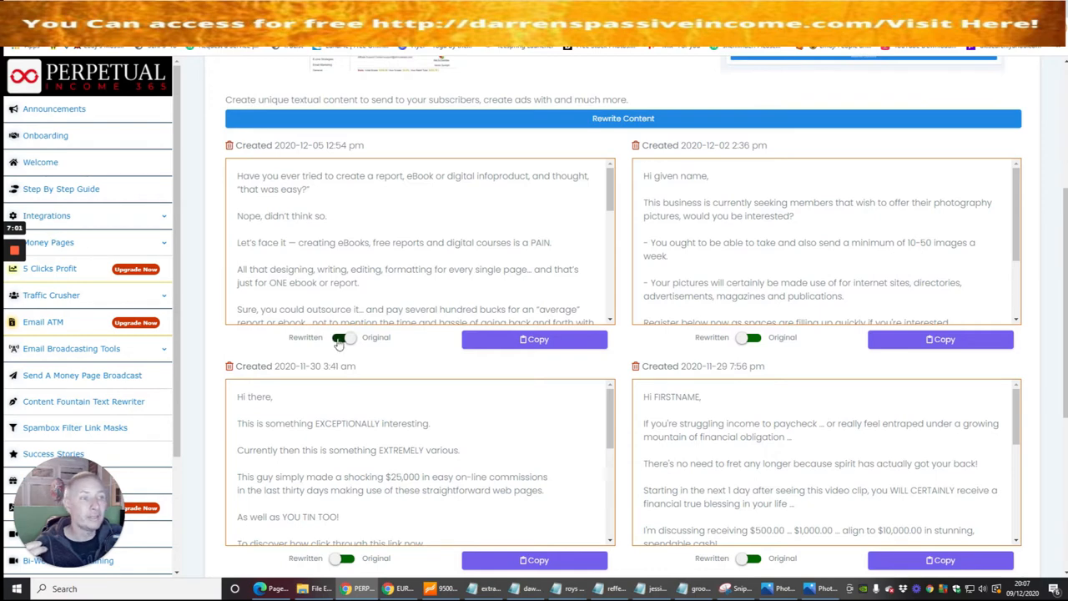
click(340, 337)
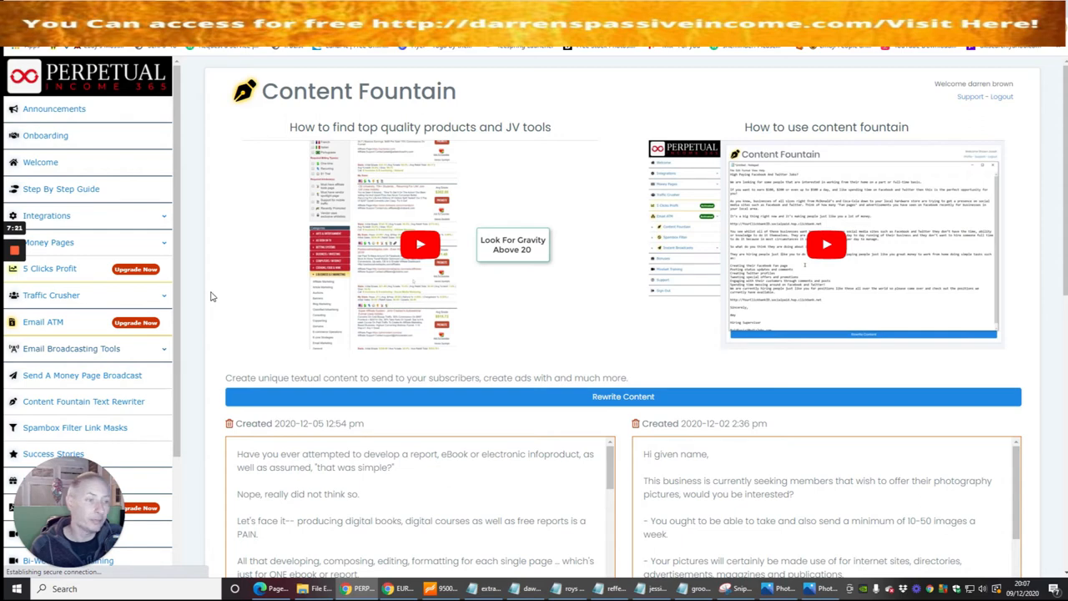
mouse_move(242, 324)
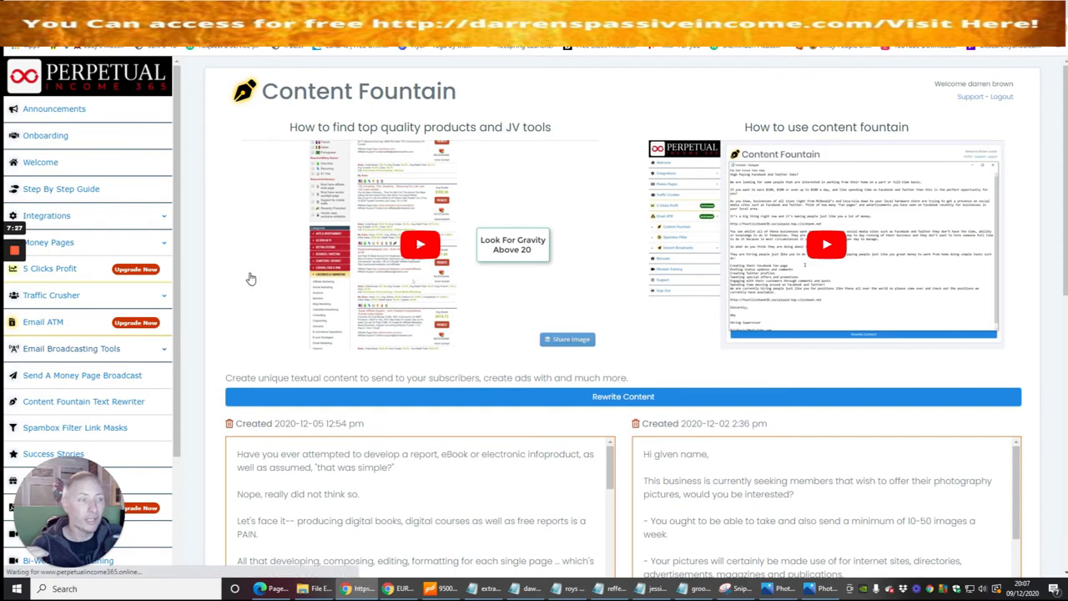
Return to Broadcasting Tools and expand the Money Page Broadcast subscriber-list chooser.
click(70, 349)
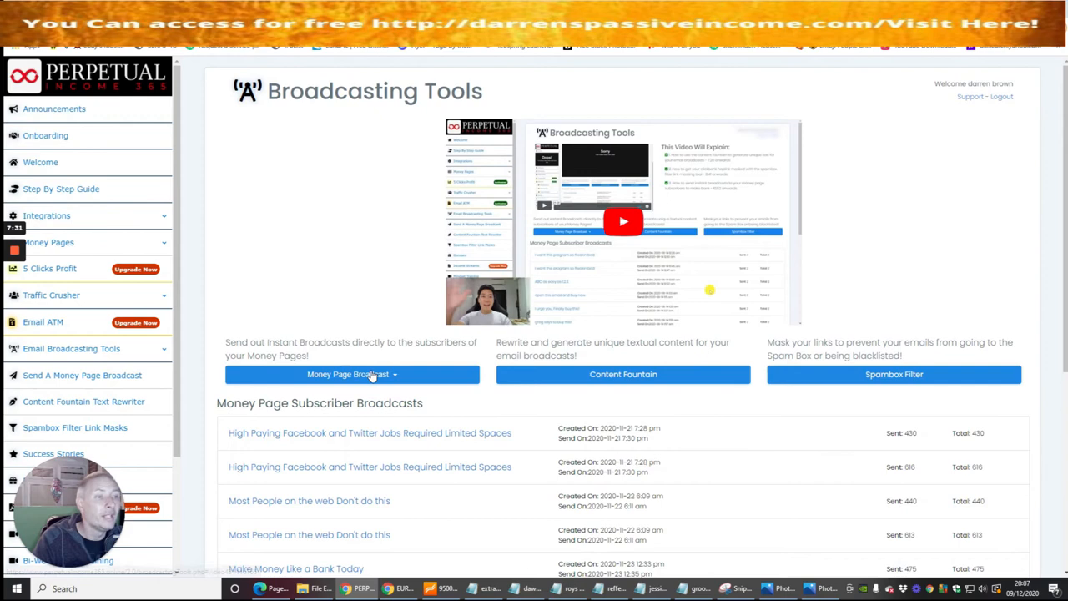
click(352, 374)
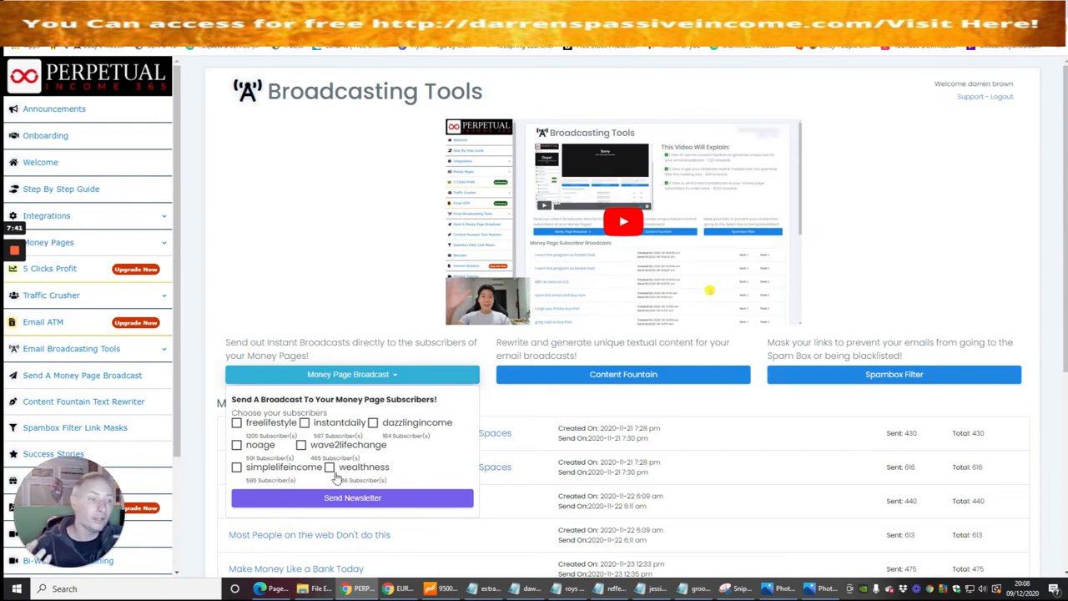
click(237, 422)
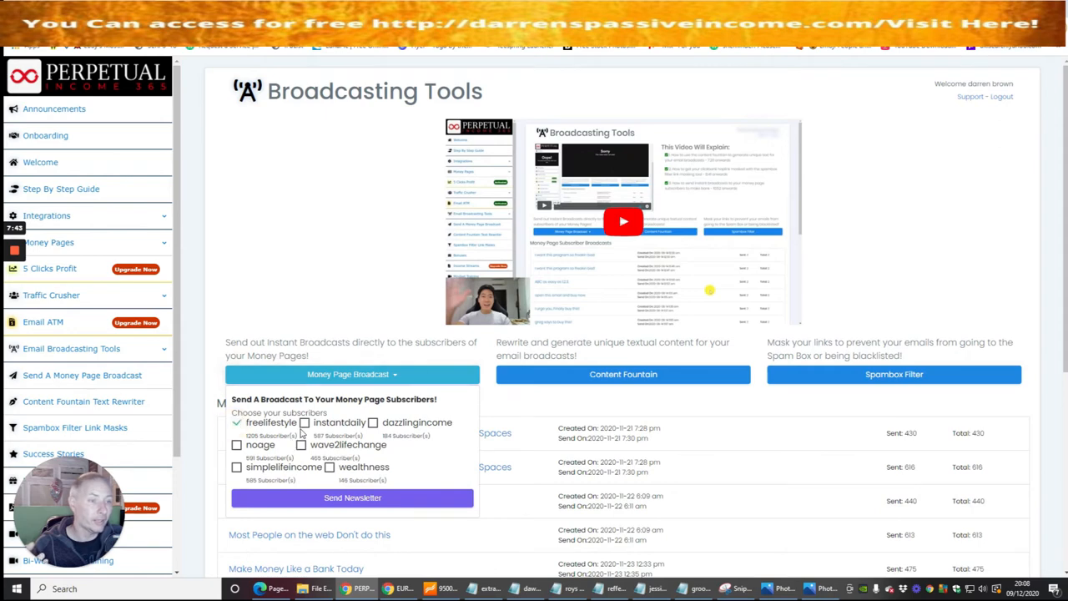
click(303, 422)
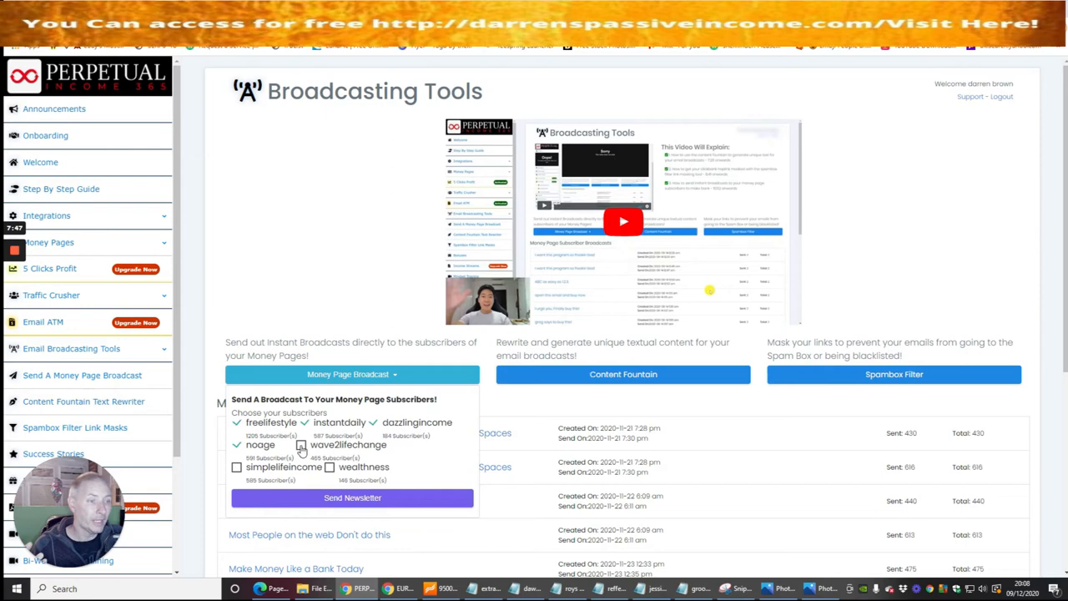
click(300, 444)
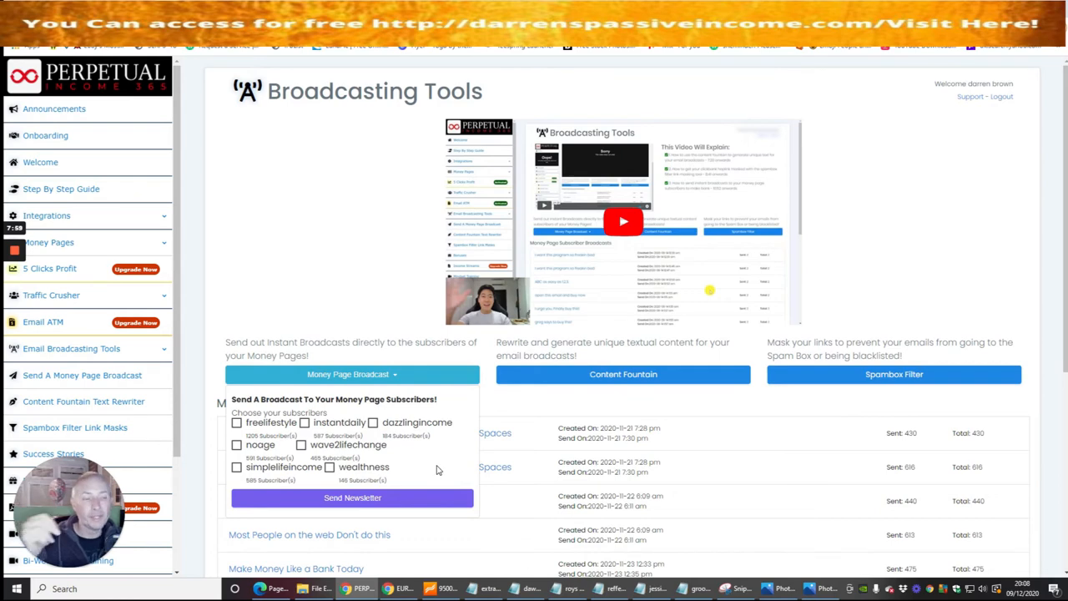
mouse_move(434, 467)
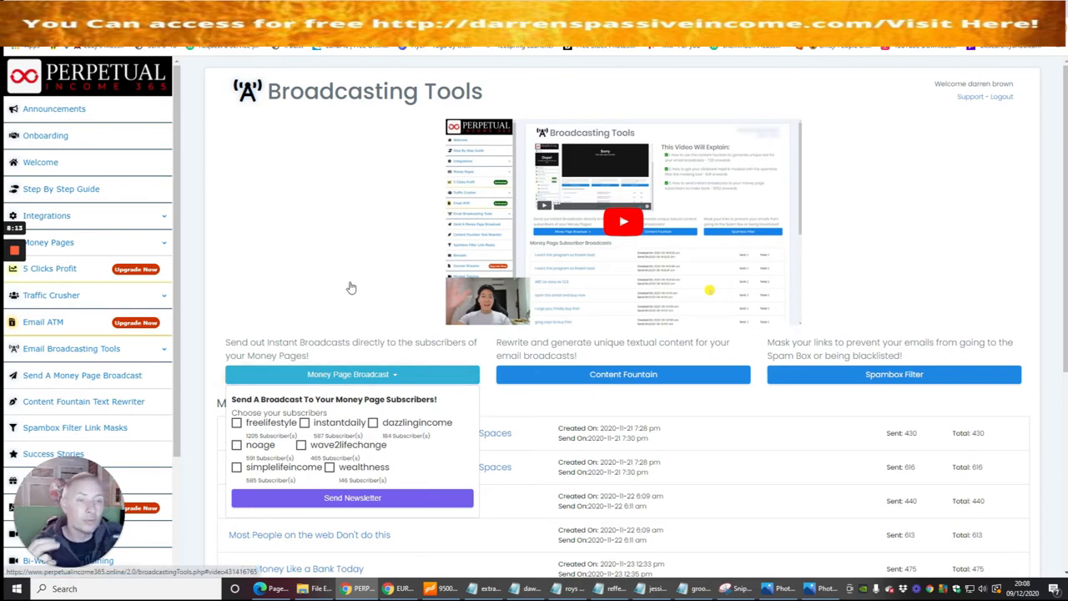
mouse_move(307, 257)
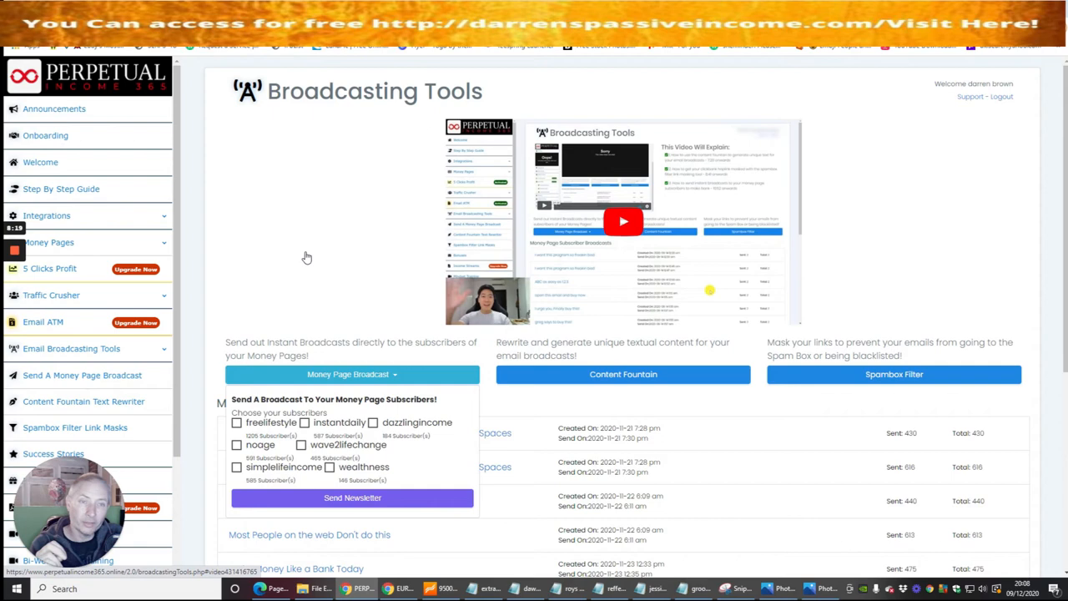
mouse_move(281, 227)
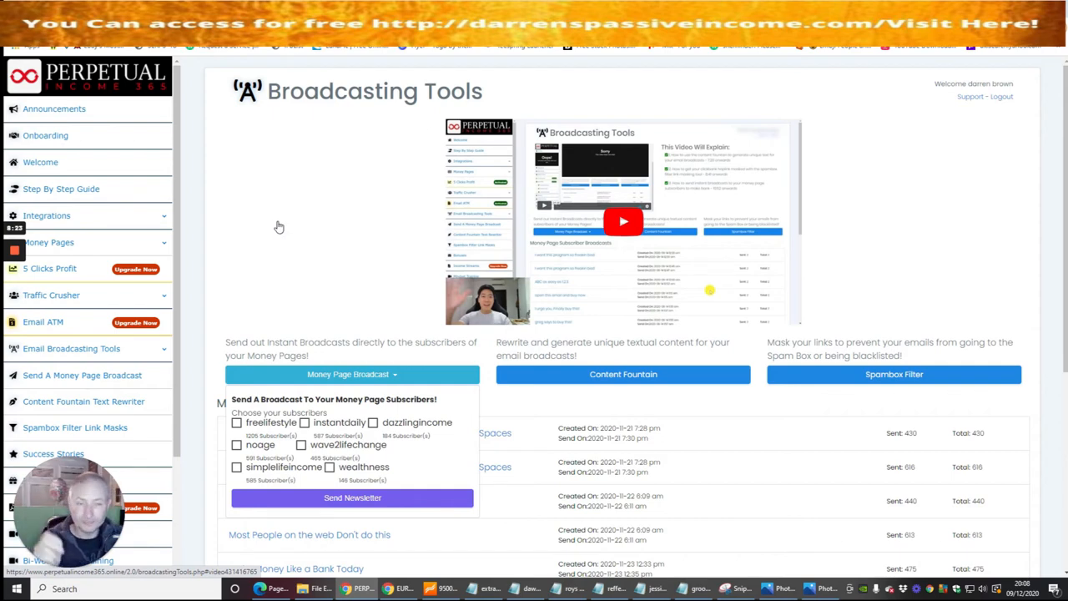
mouse_move(272, 205)
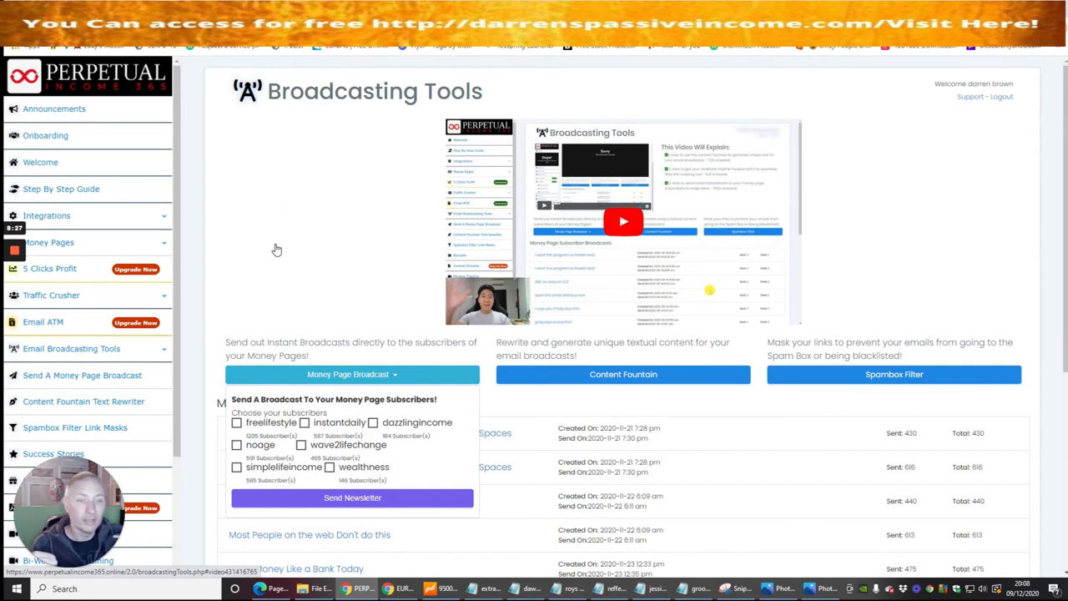
mouse_move(273, 250)
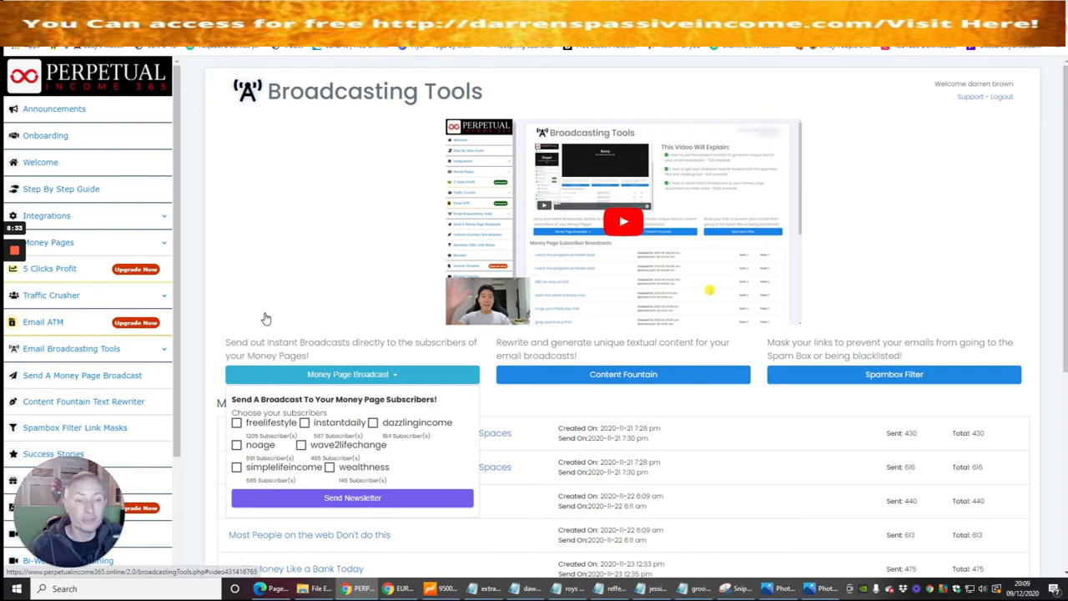
mouse_move(287, 304)
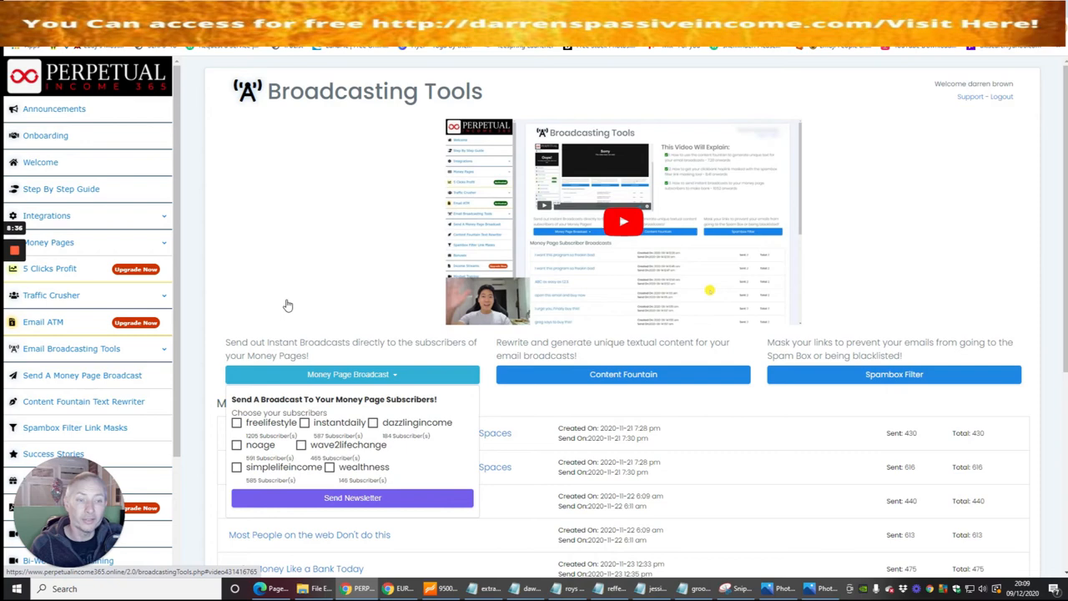
mouse_move(276, 341)
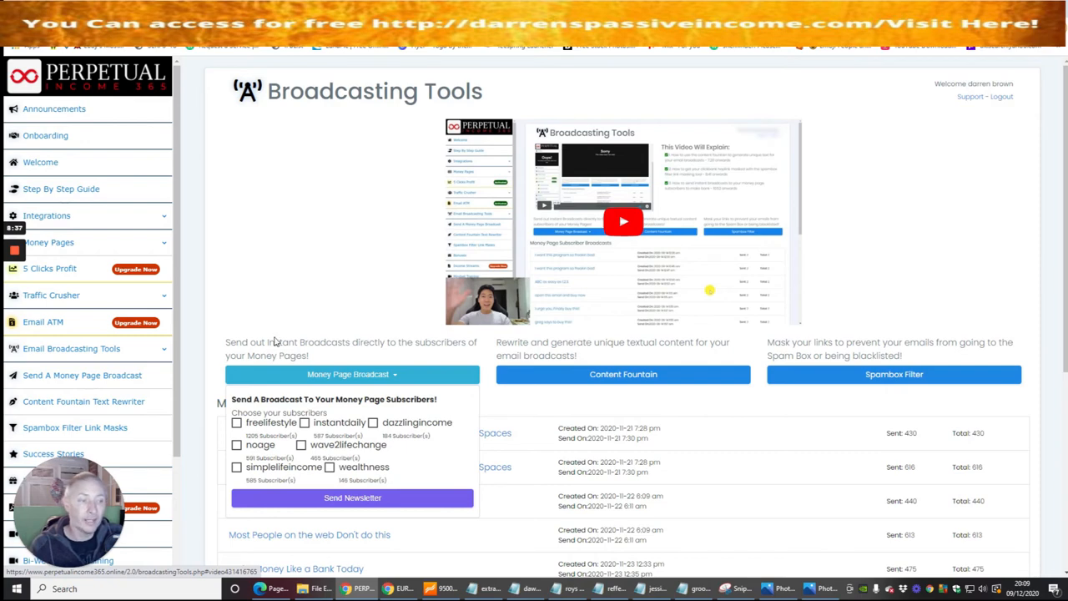
mouse_move(270, 307)
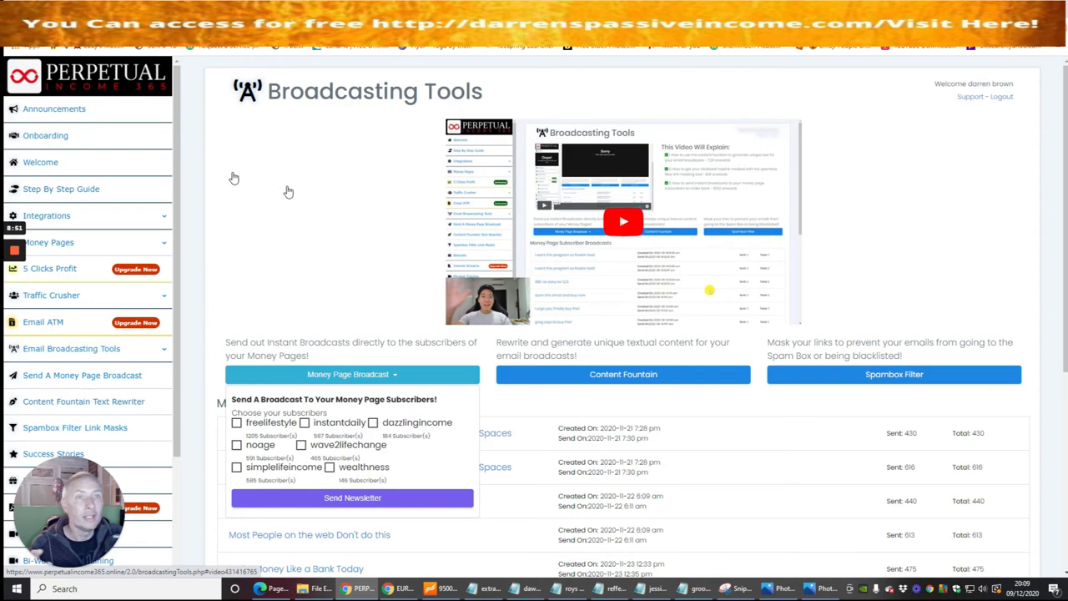
scroll(down, 3)
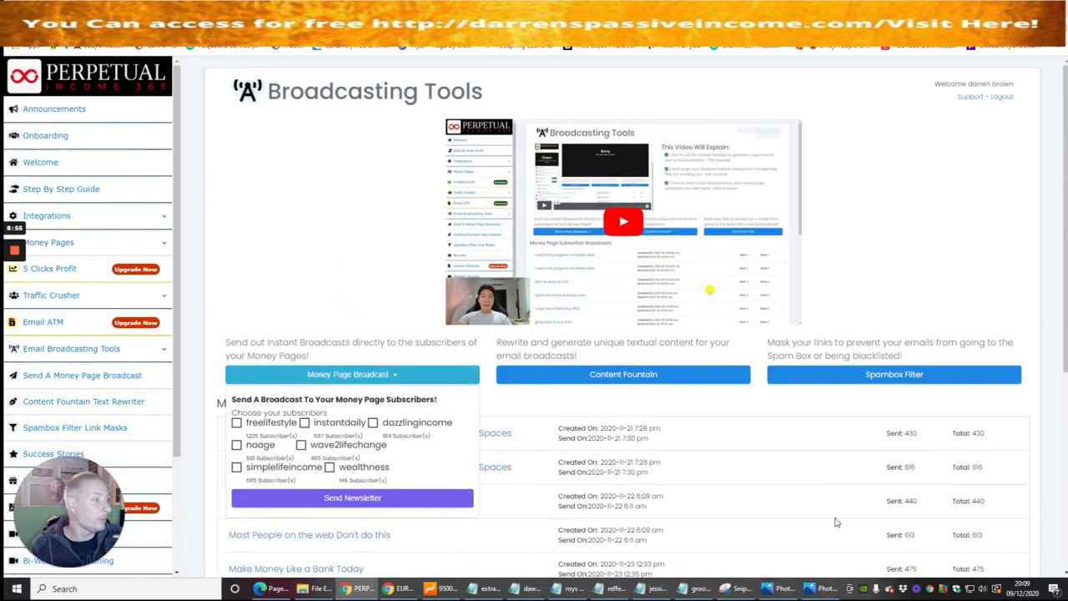
scroll(down, 3)
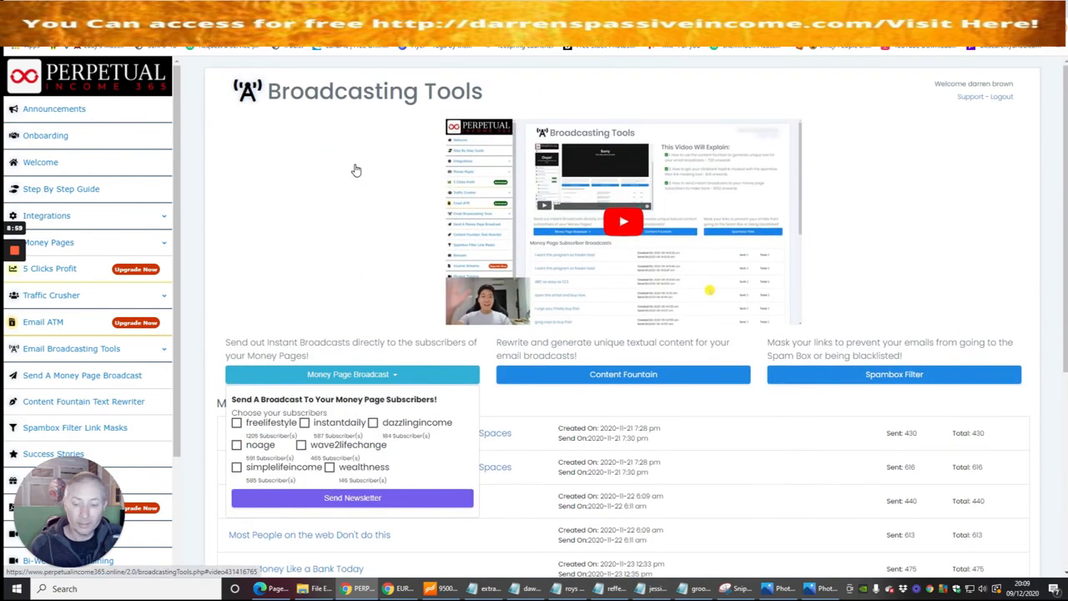
mouse_move(317, 161)
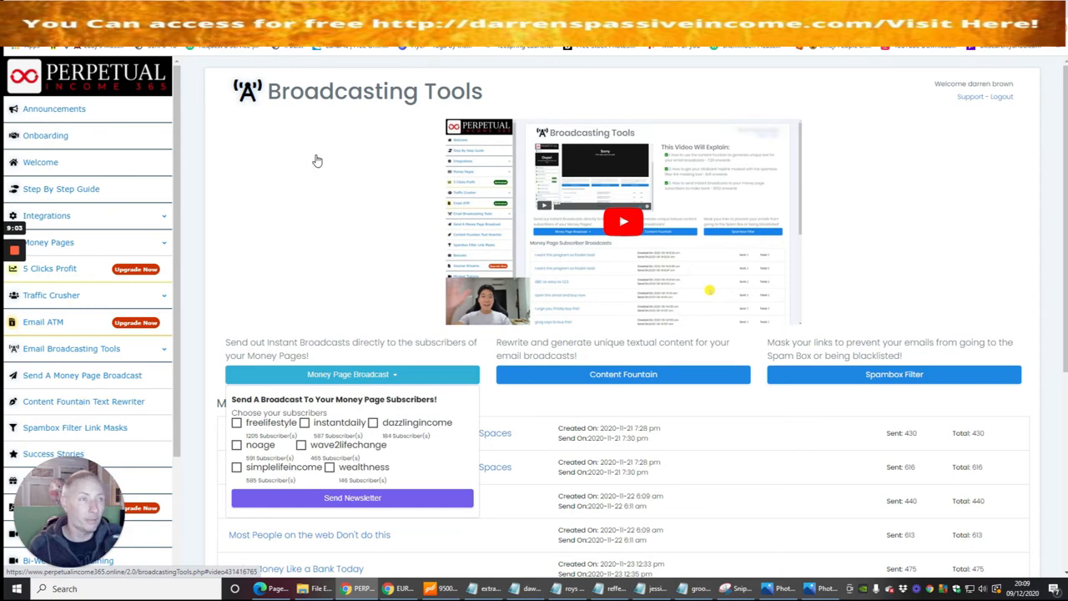
mouse_move(351, 214)
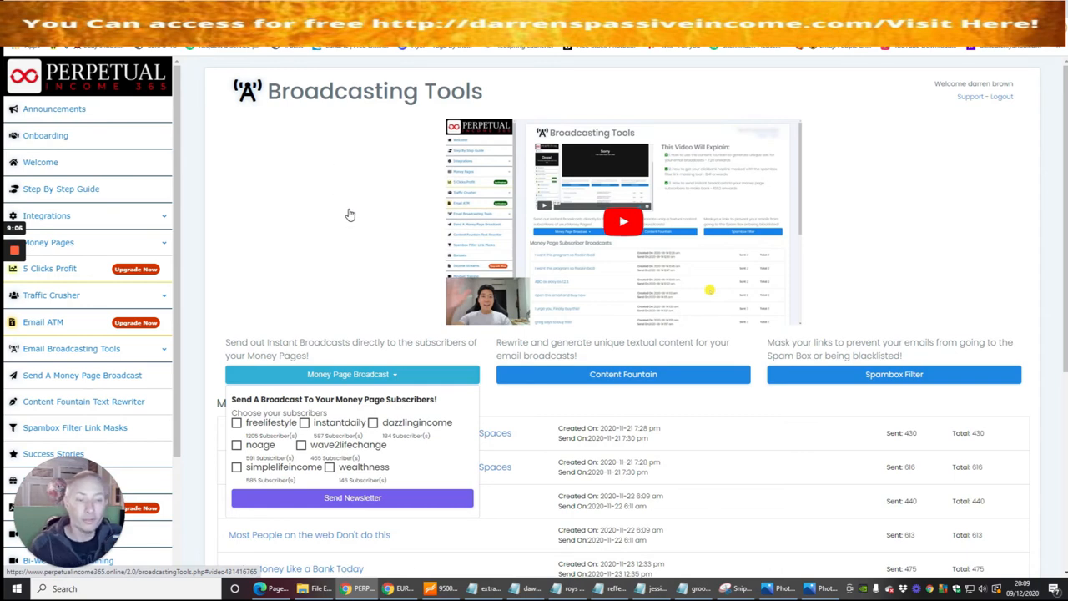